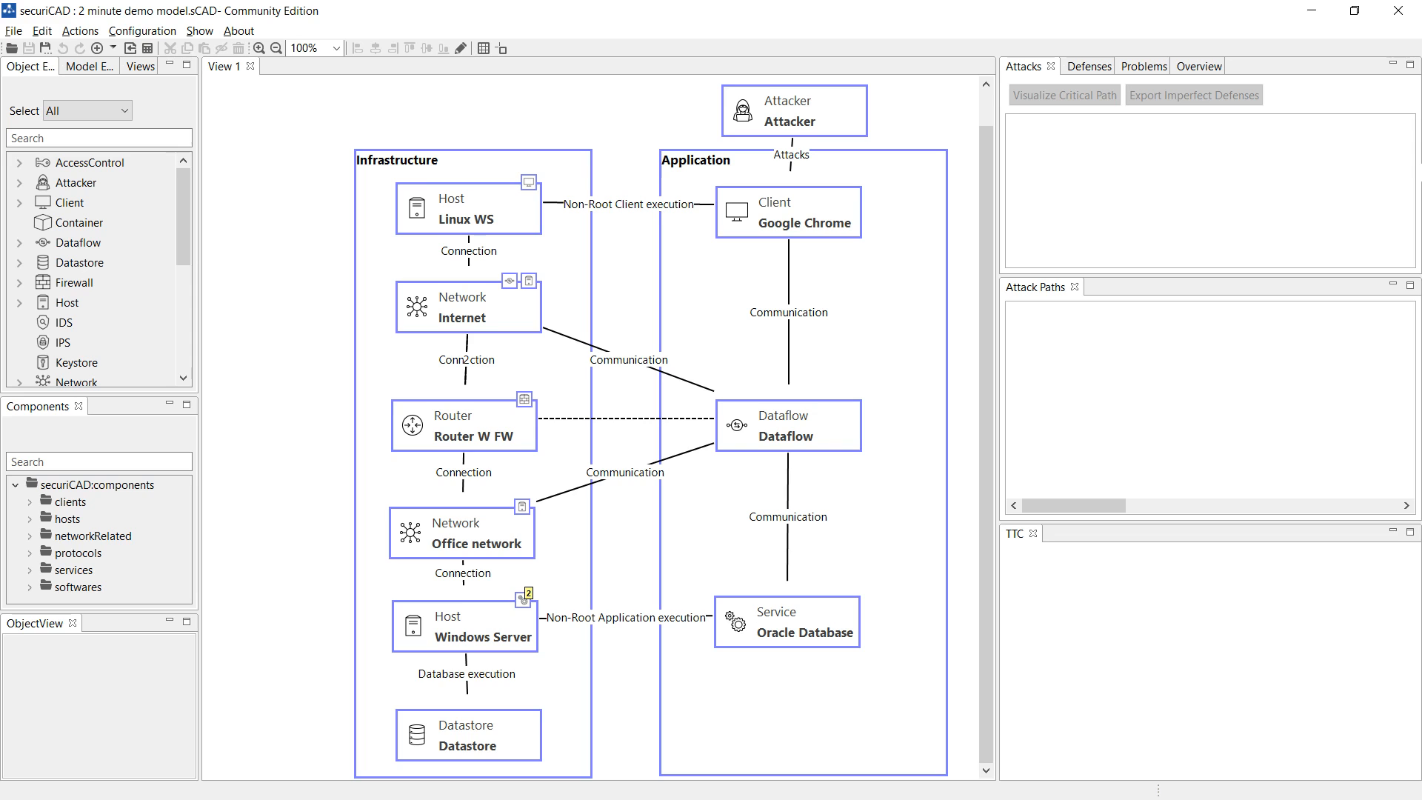
mouse_move(851, 223)
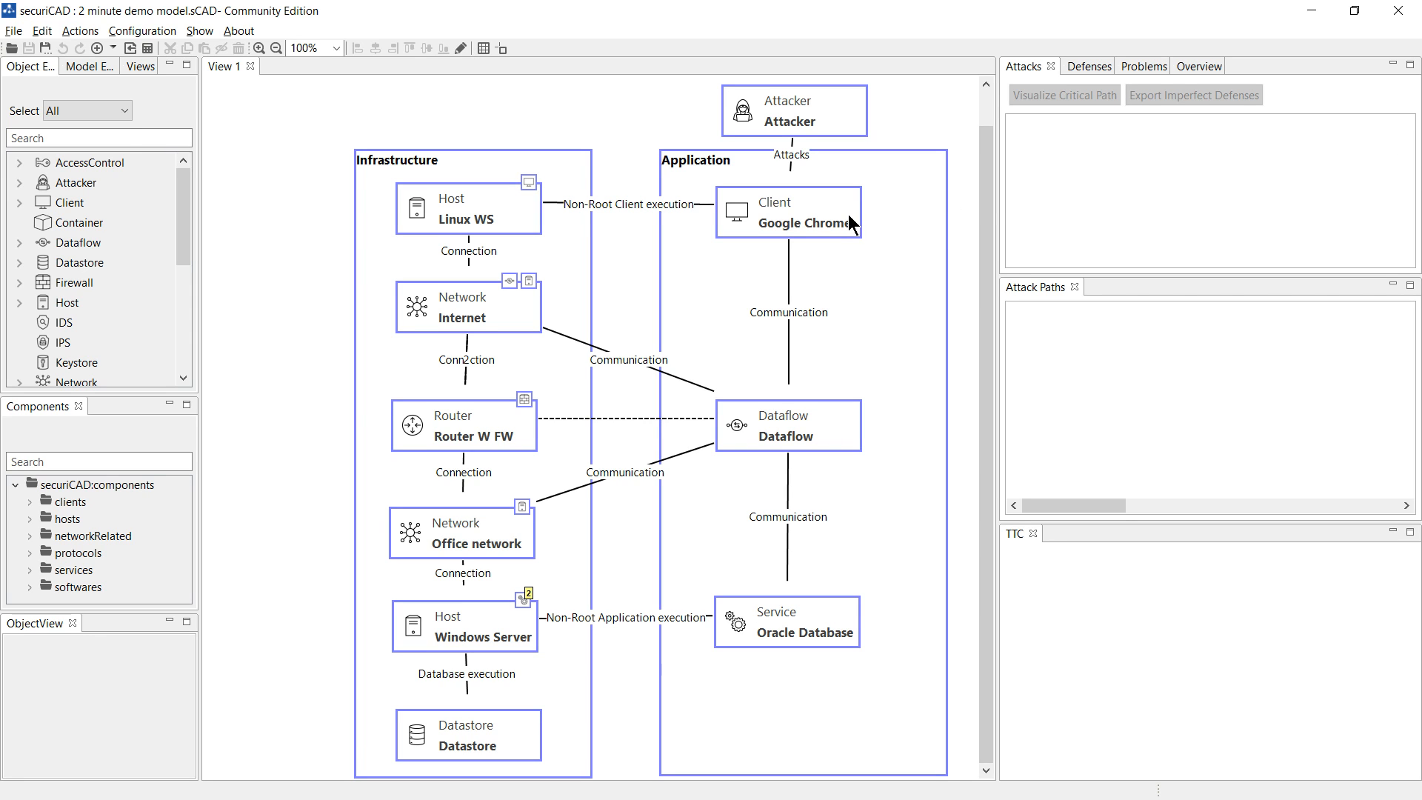
mouse_move(512, 209)
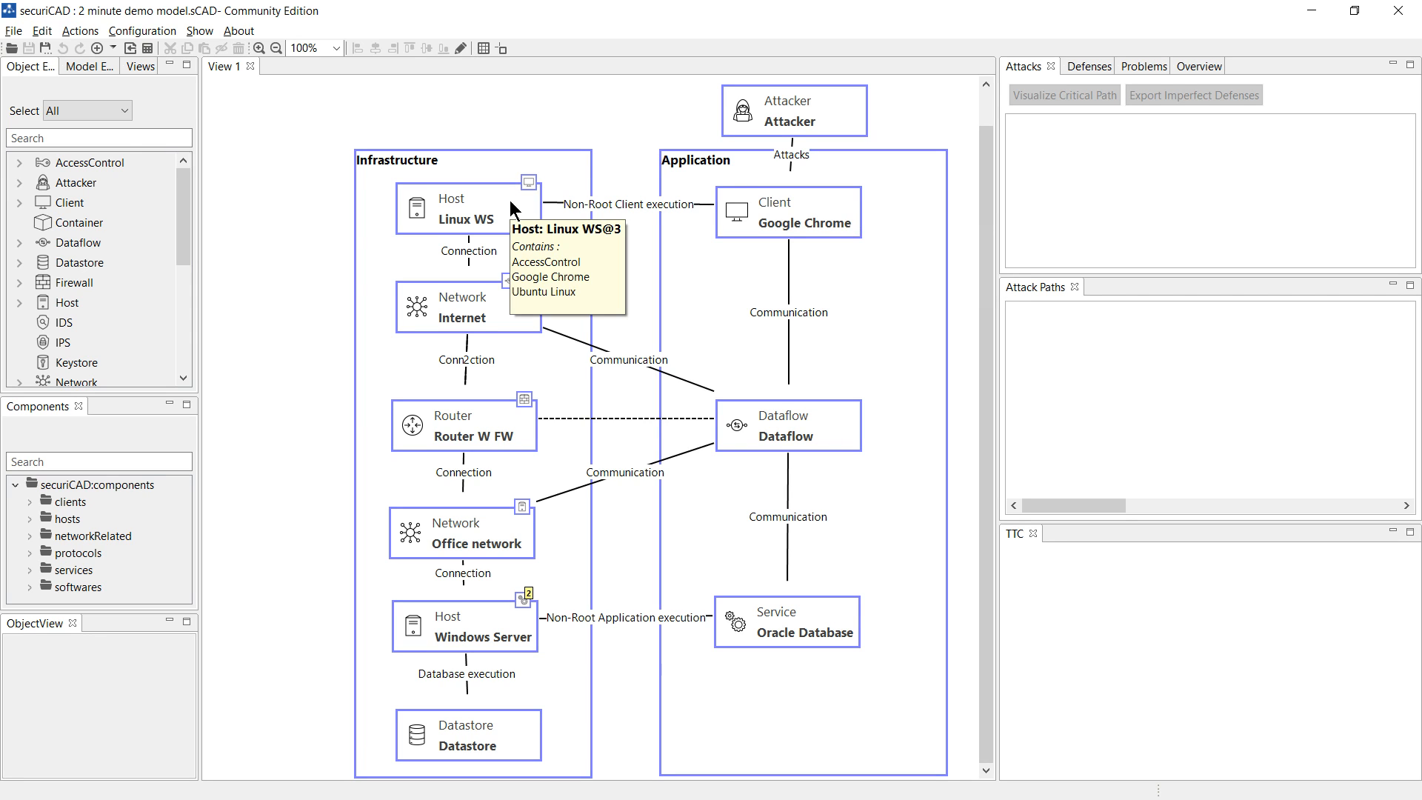
mouse_move(471, 395)
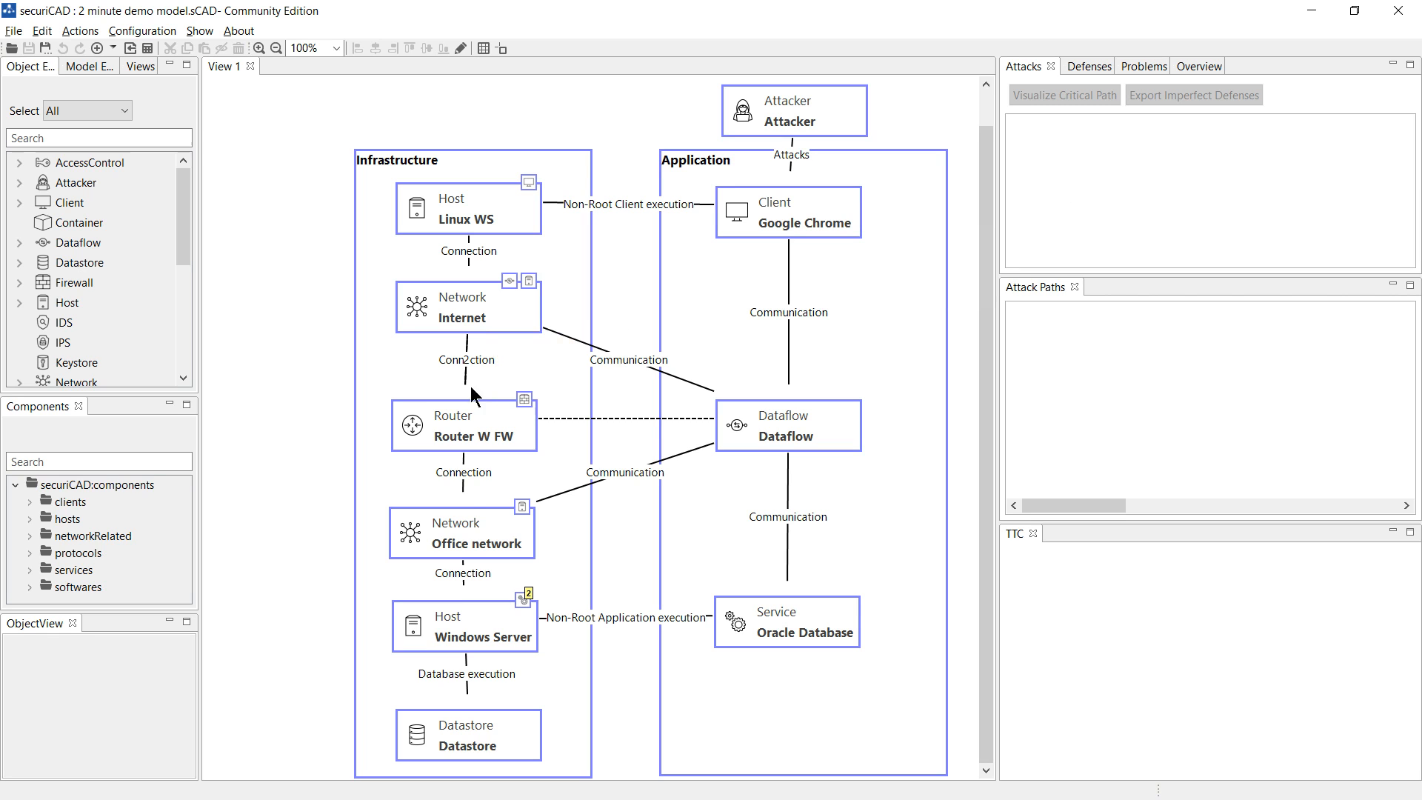
mouse_move(469, 628)
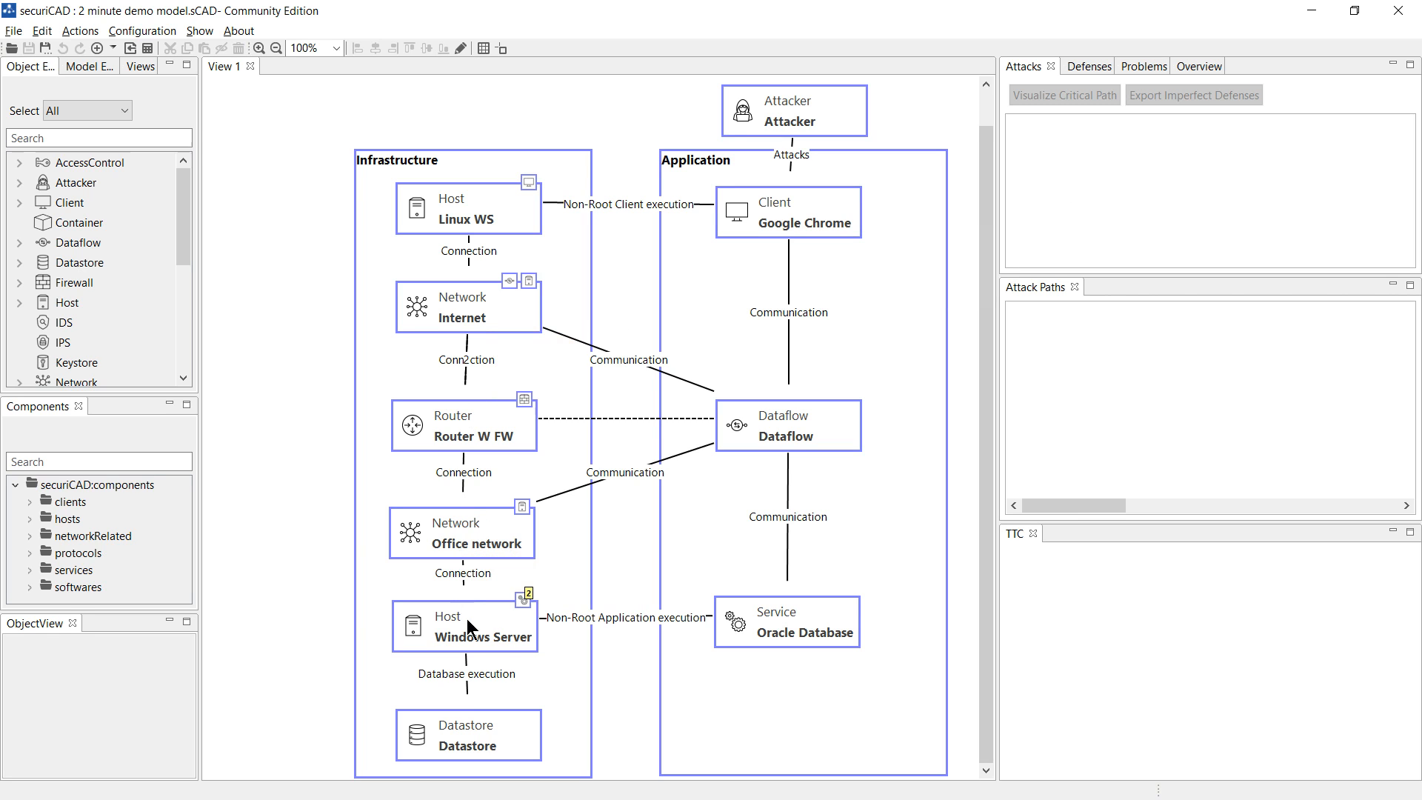
mouse_move(811, 628)
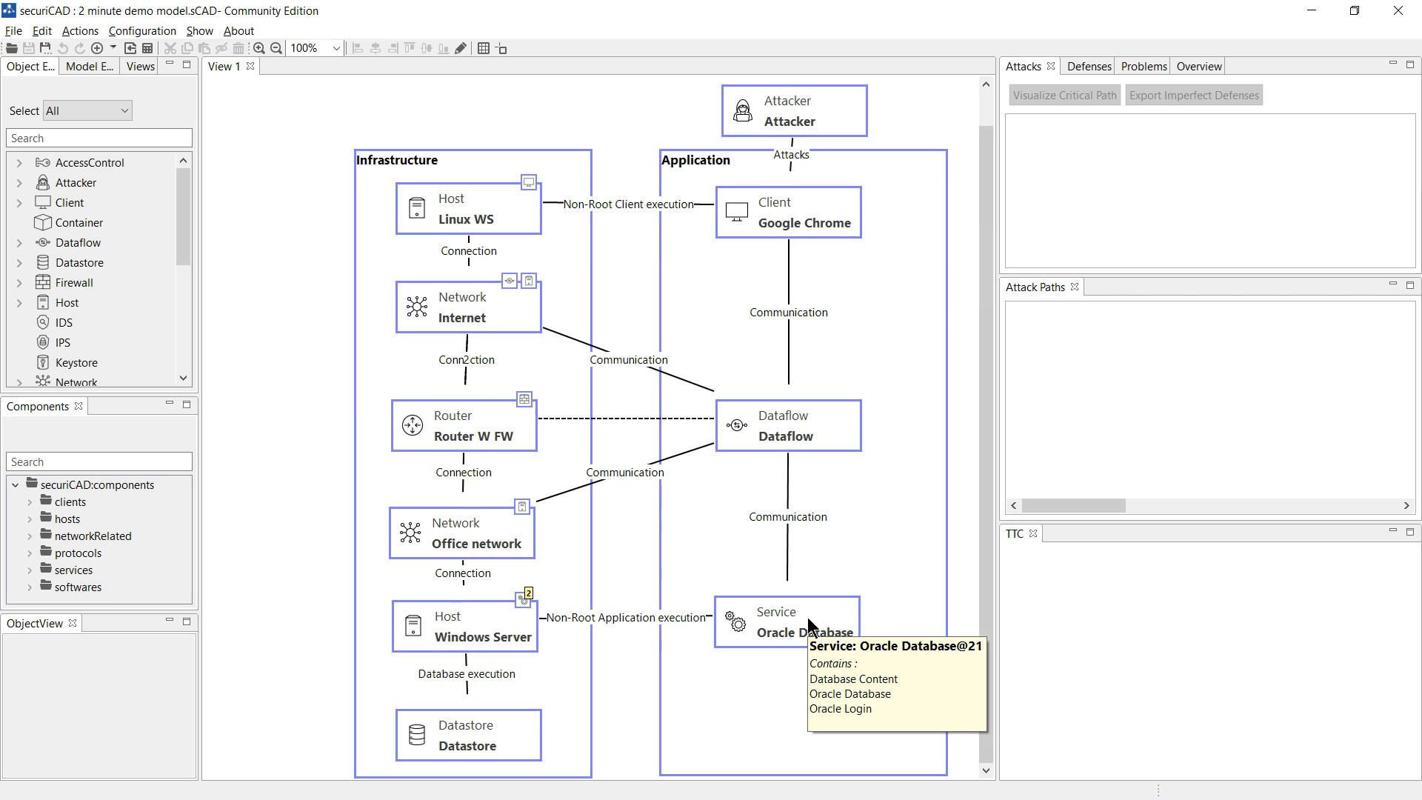
mouse_move(486, 631)
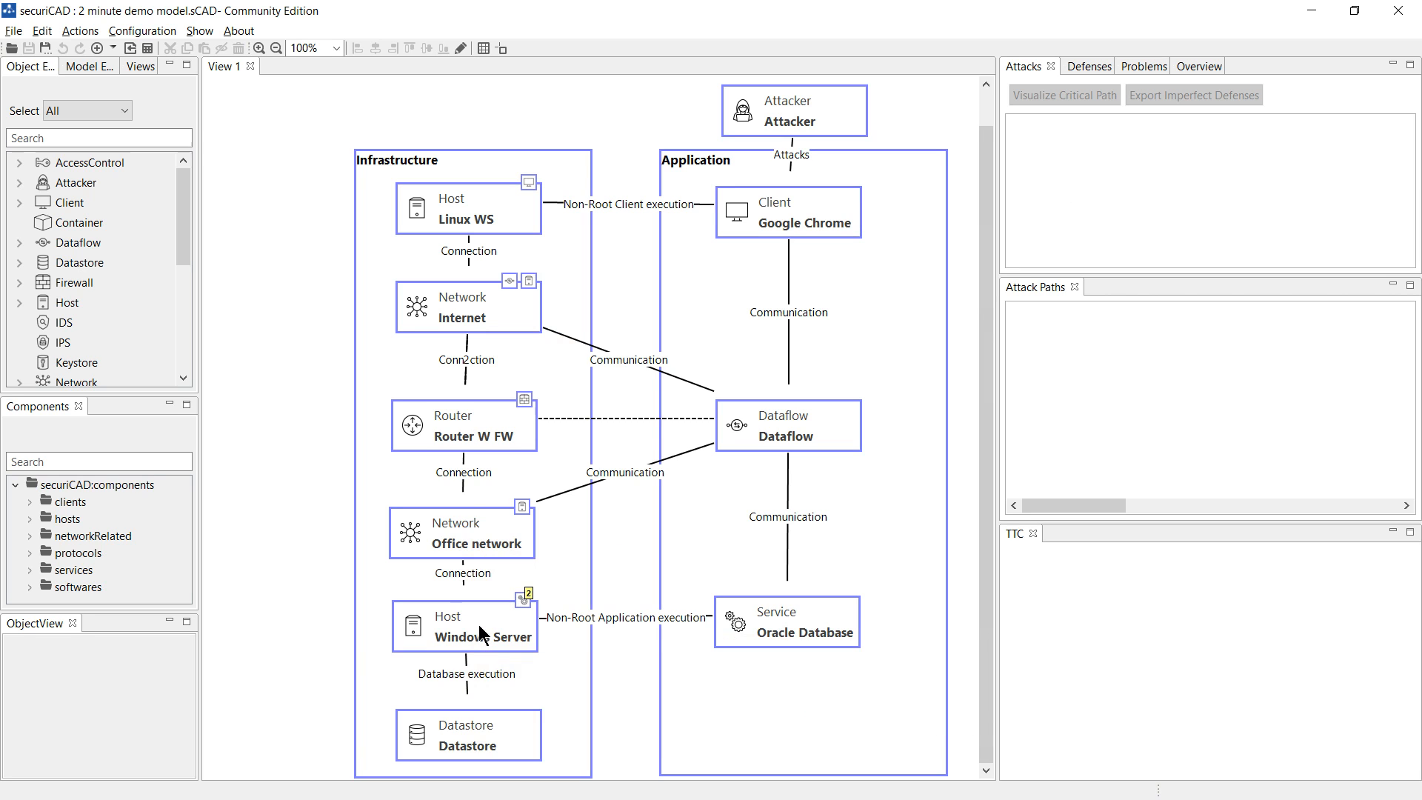
Inspect the Windows Server's defenses, then select the Datastore to list its Delete, Read and Write attacks.
click(464, 625)
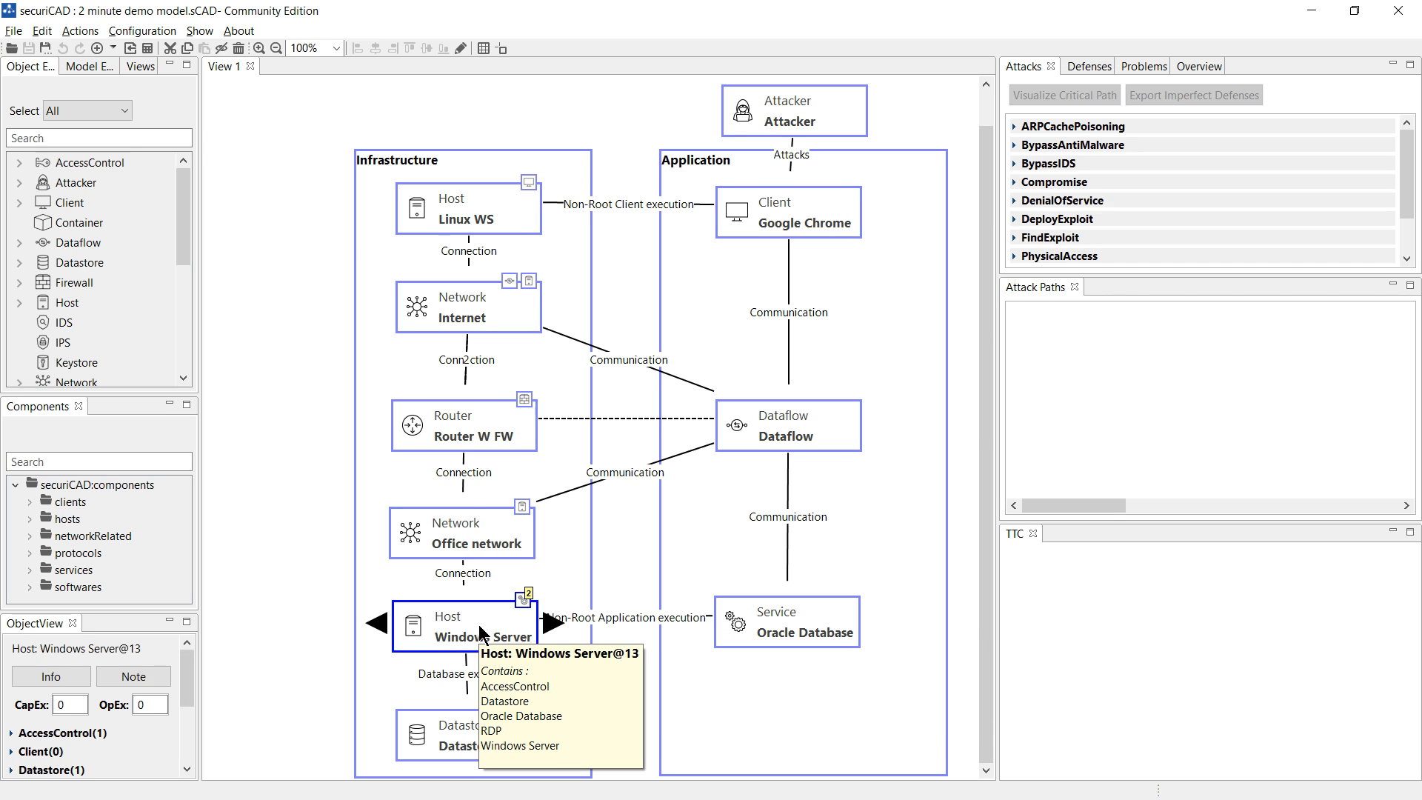
mouse_move(819, 405)
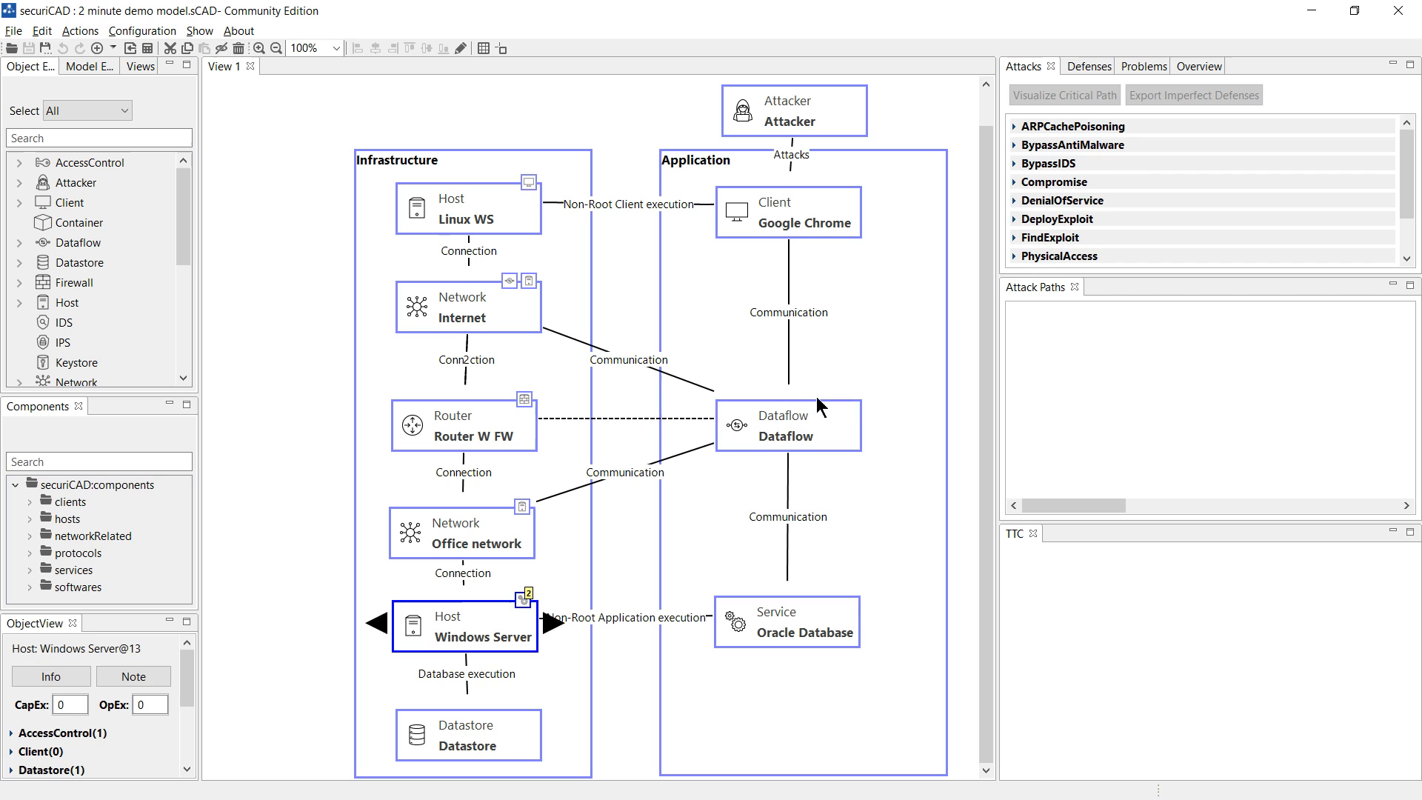
mouse_move(1079, 81)
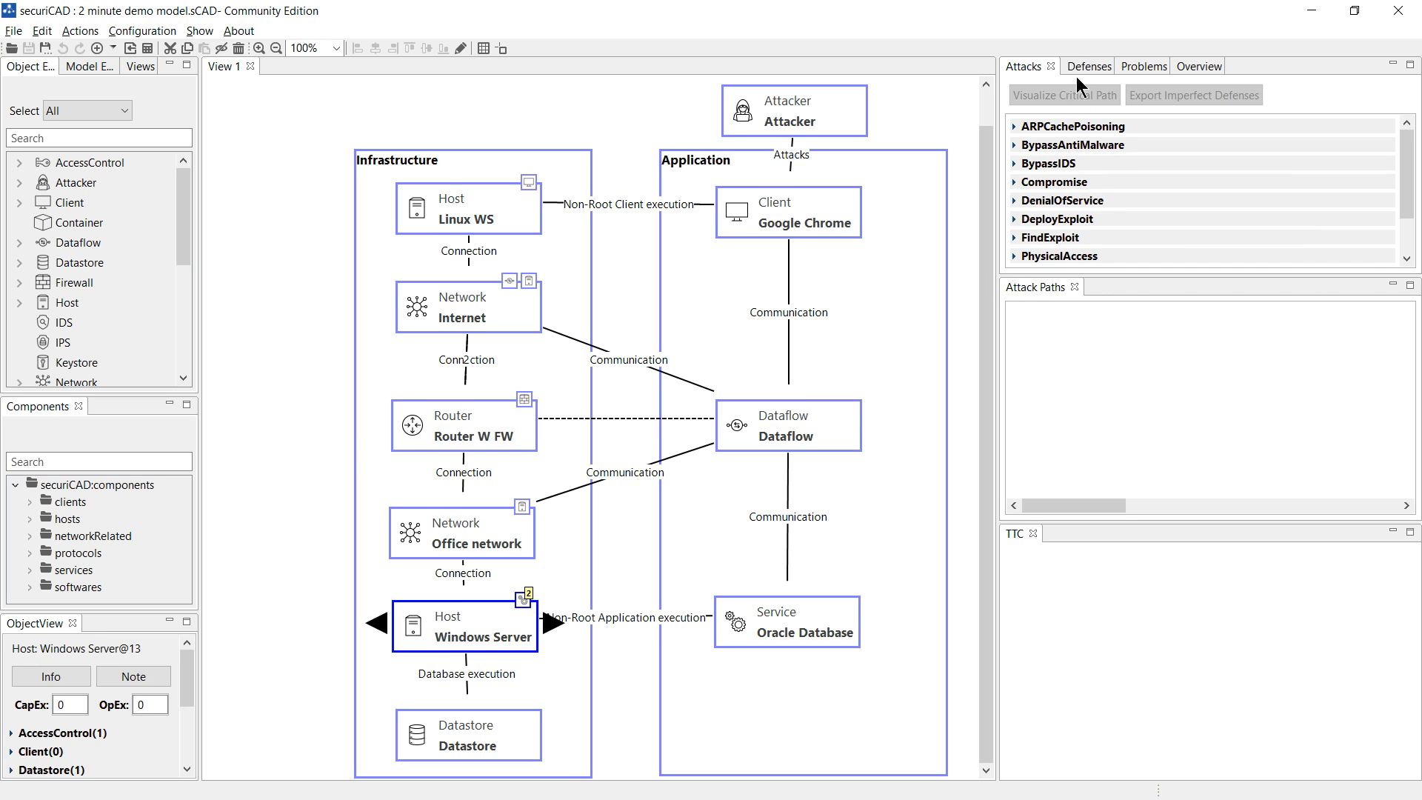
click(1072, 66)
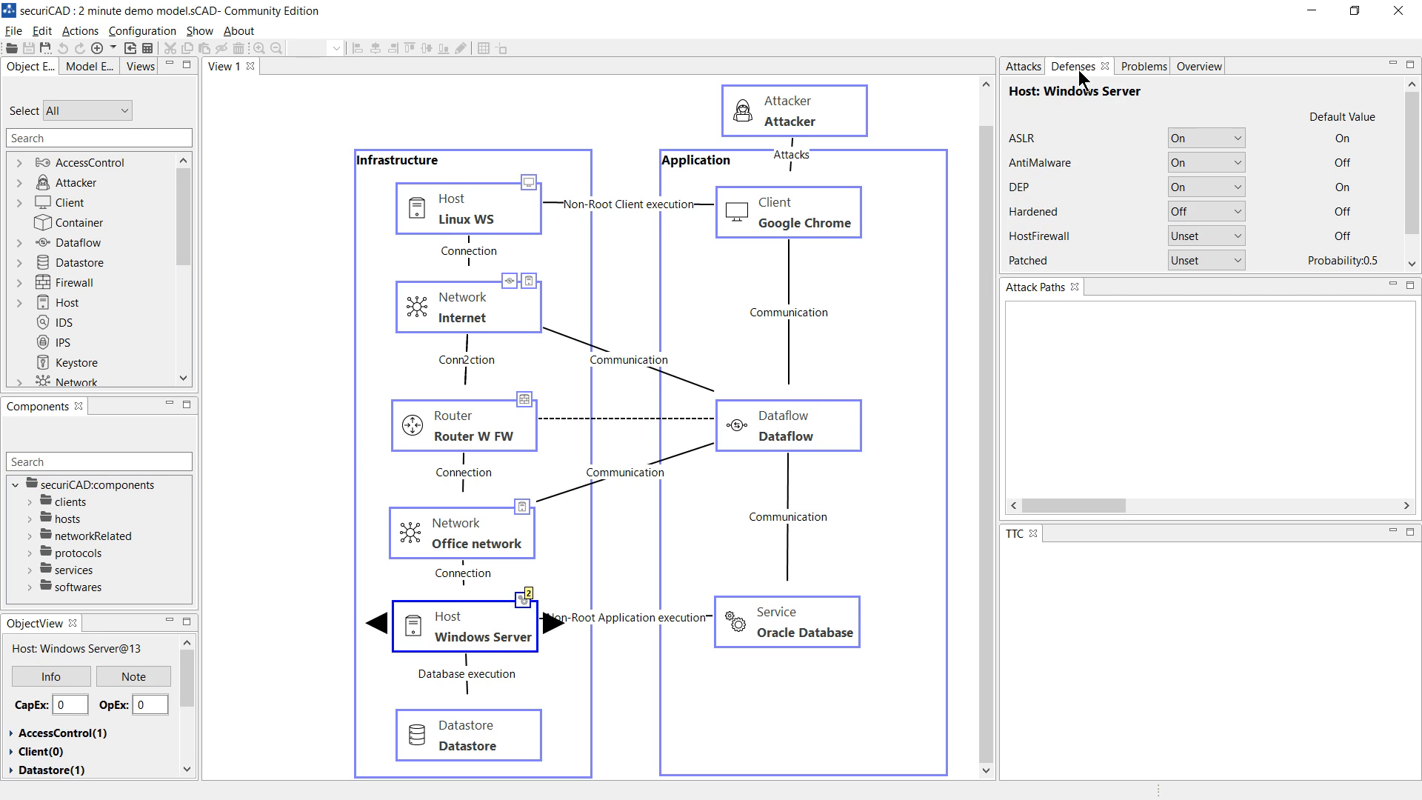
mouse_move(1072, 116)
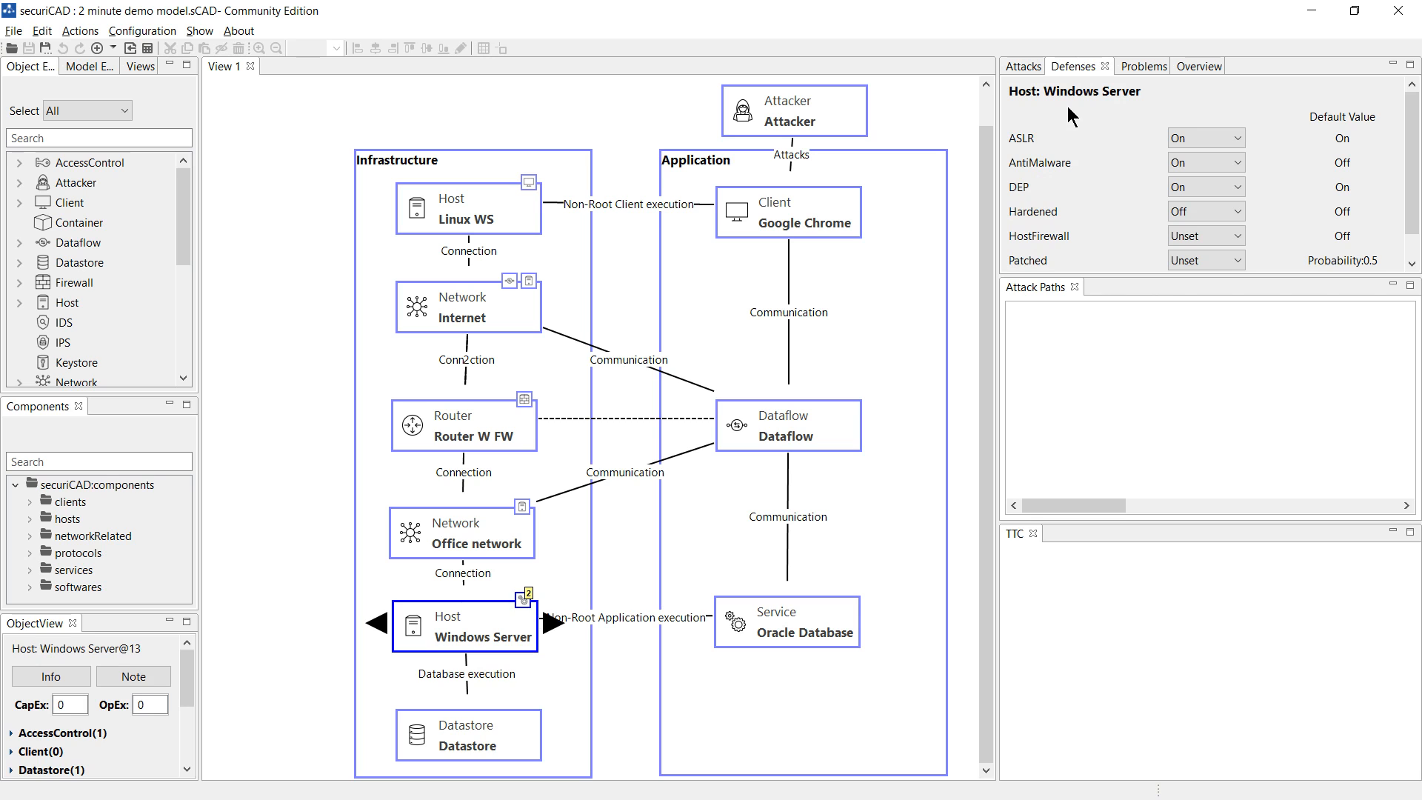
mouse_move(782, 146)
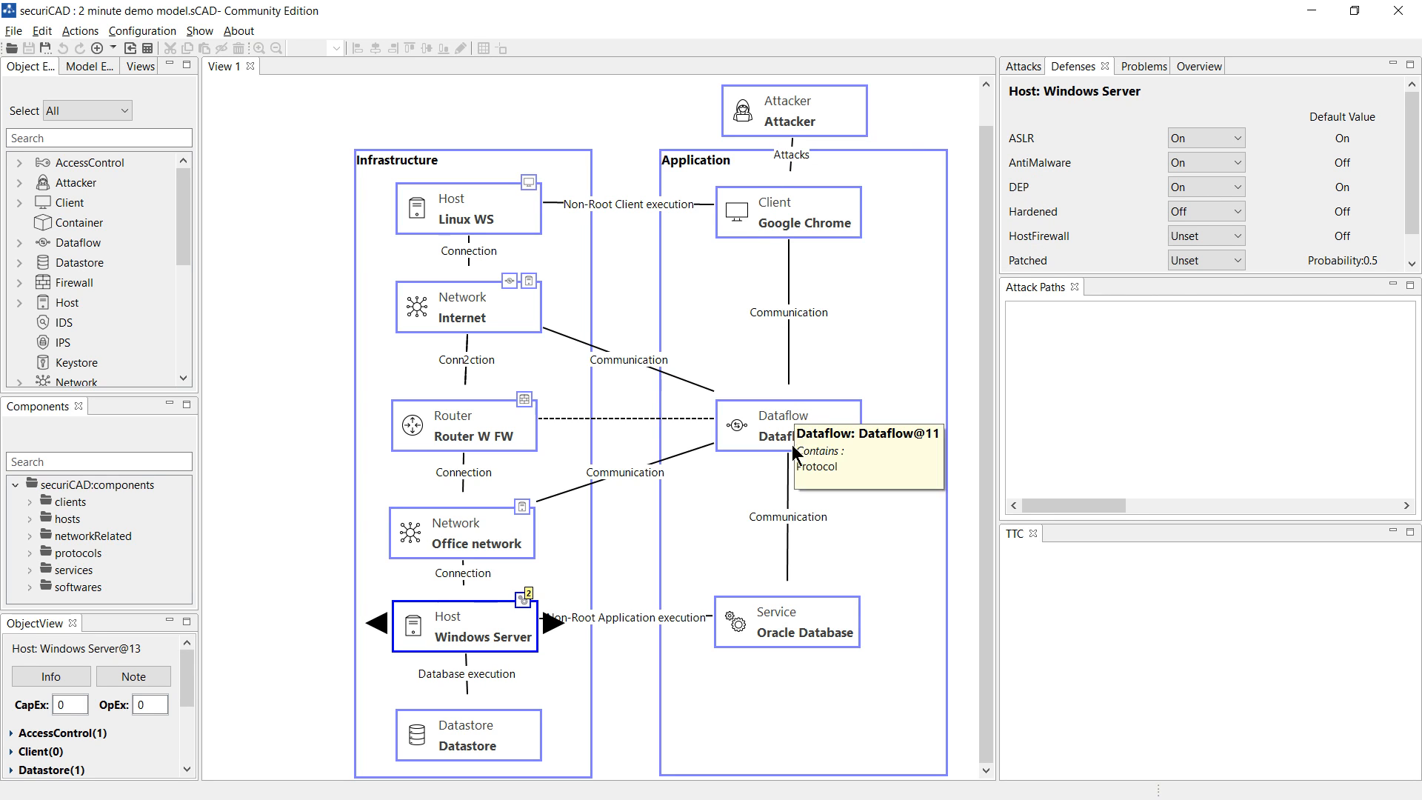
mouse_move(510, 740)
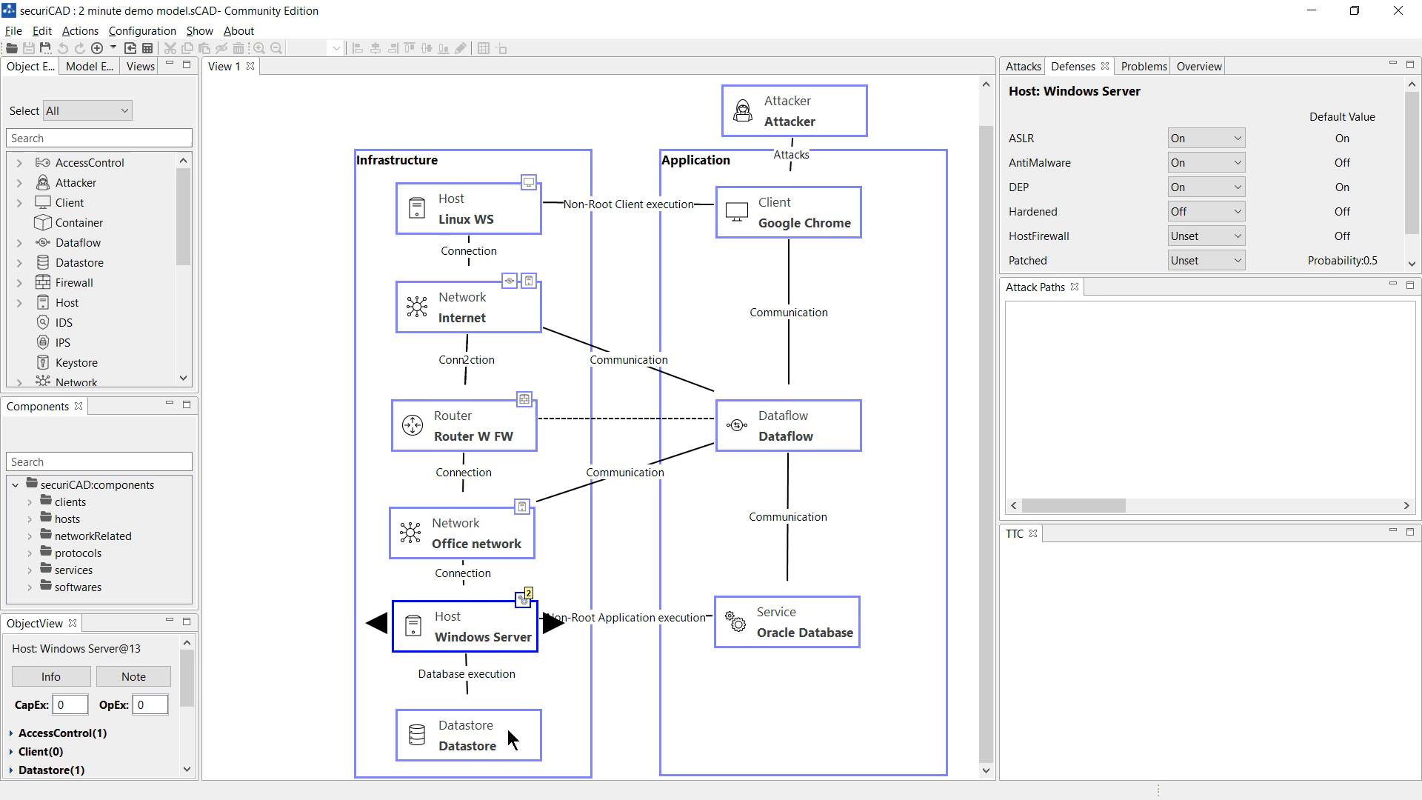
mouse_move(533, 744)
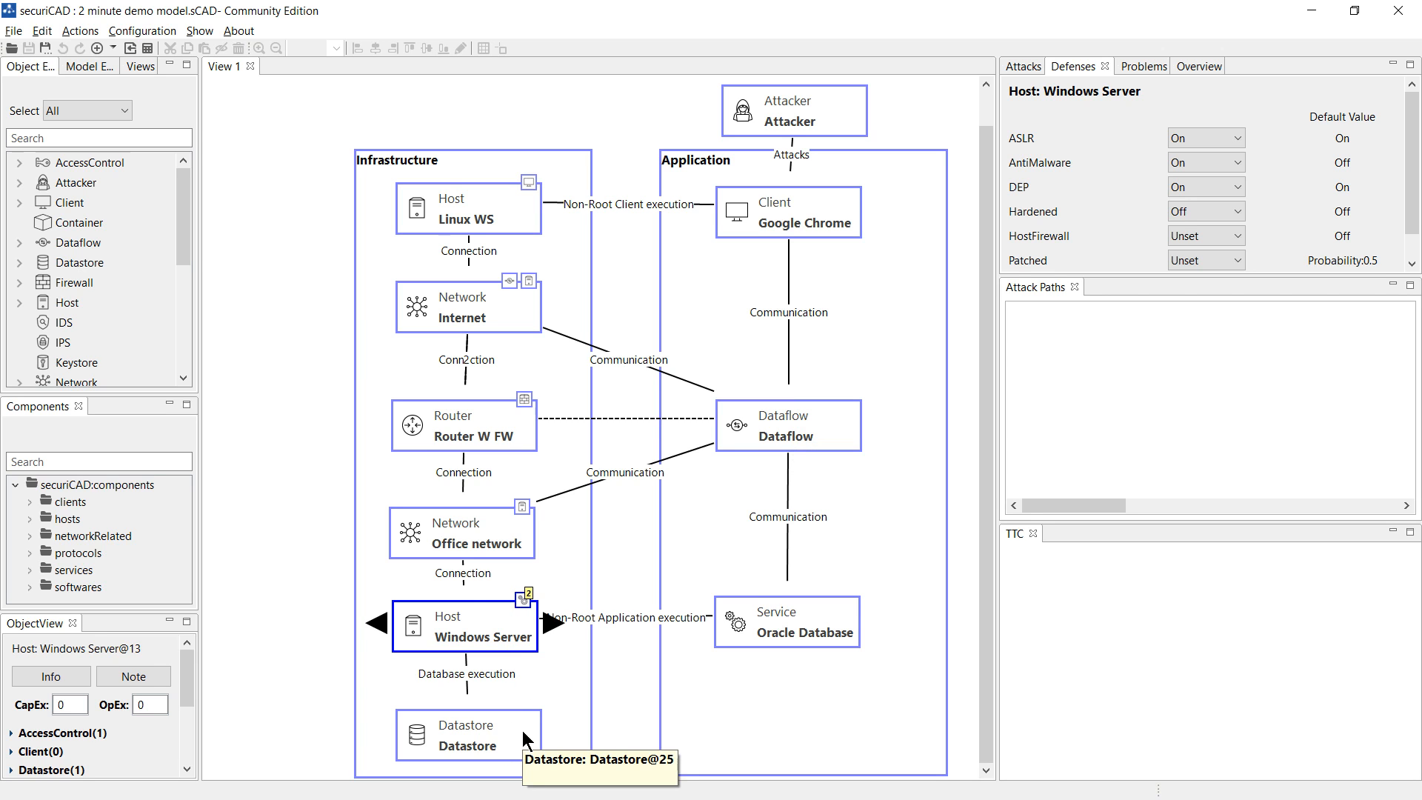
click(464, 734)
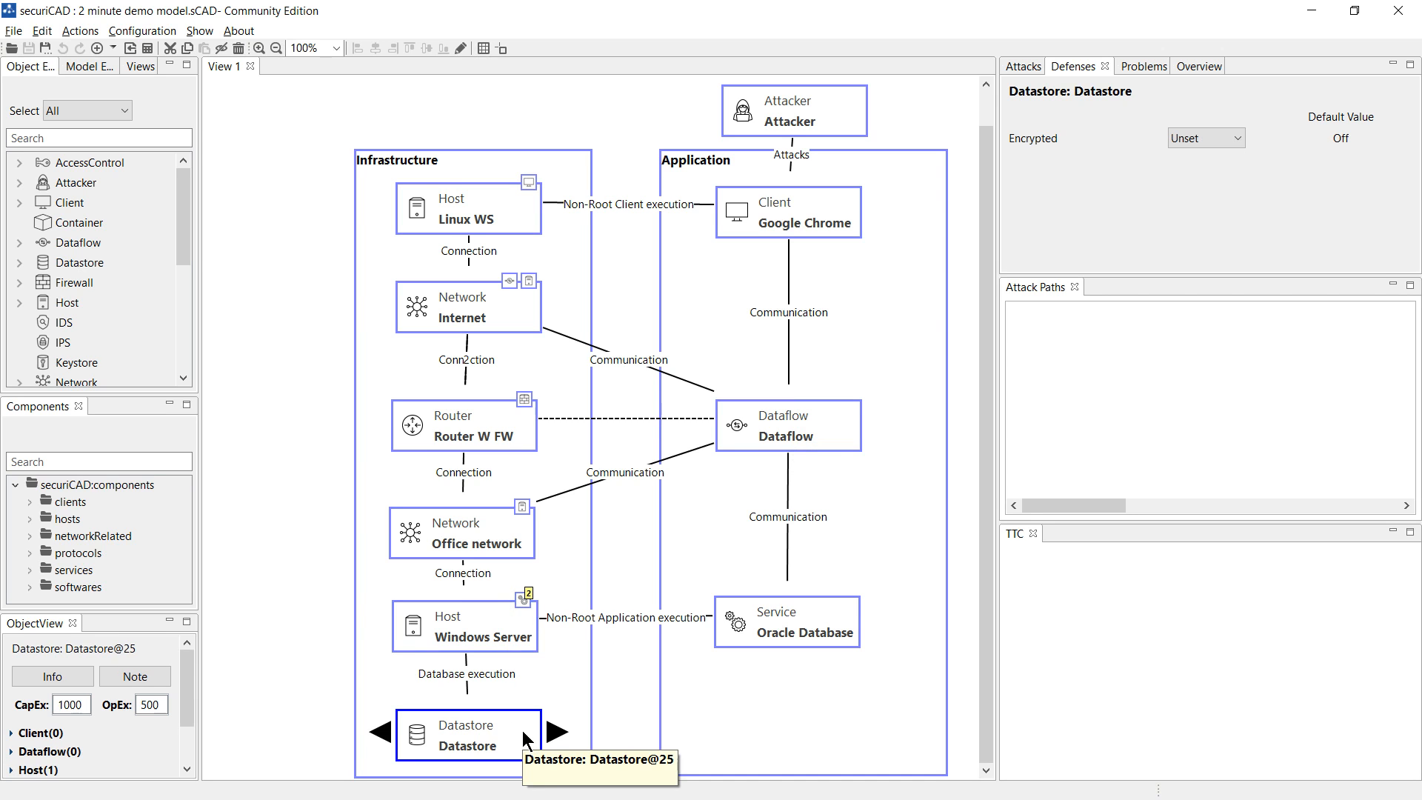
mouse_move(1022, 65)
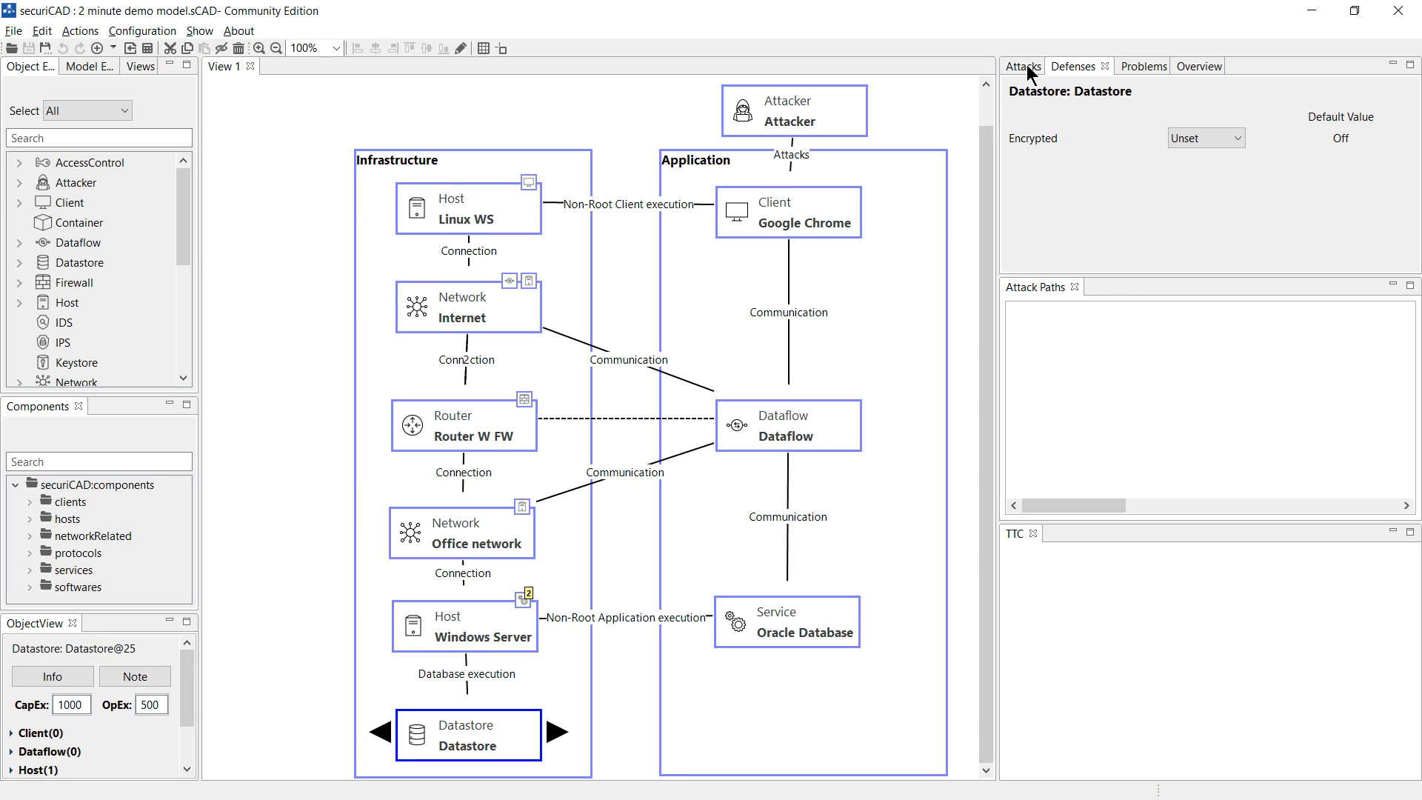
click(1022, 65)
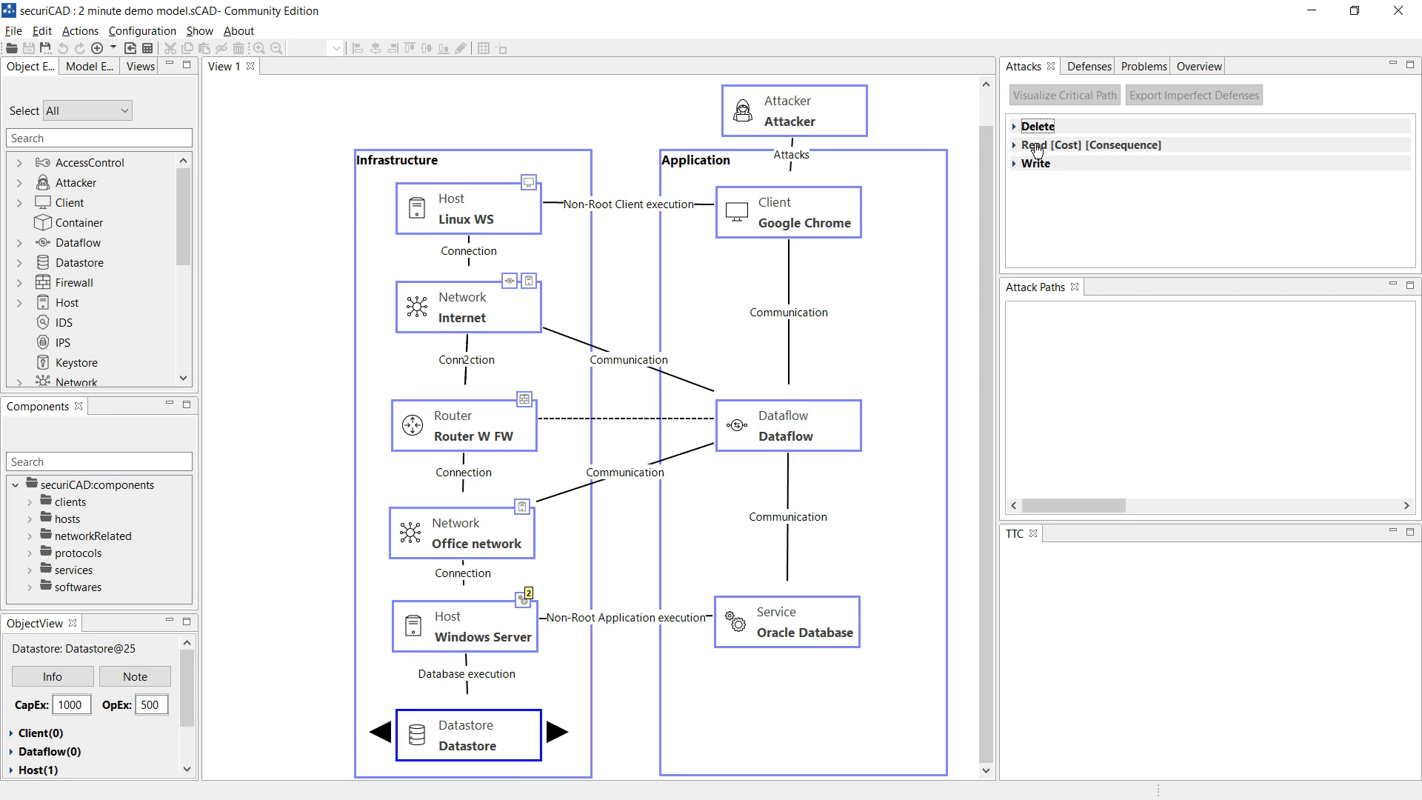
Run the Datastore Read simulation, yielding a TTC chart reaching 44% success within 100 days.
click(1092, 145)
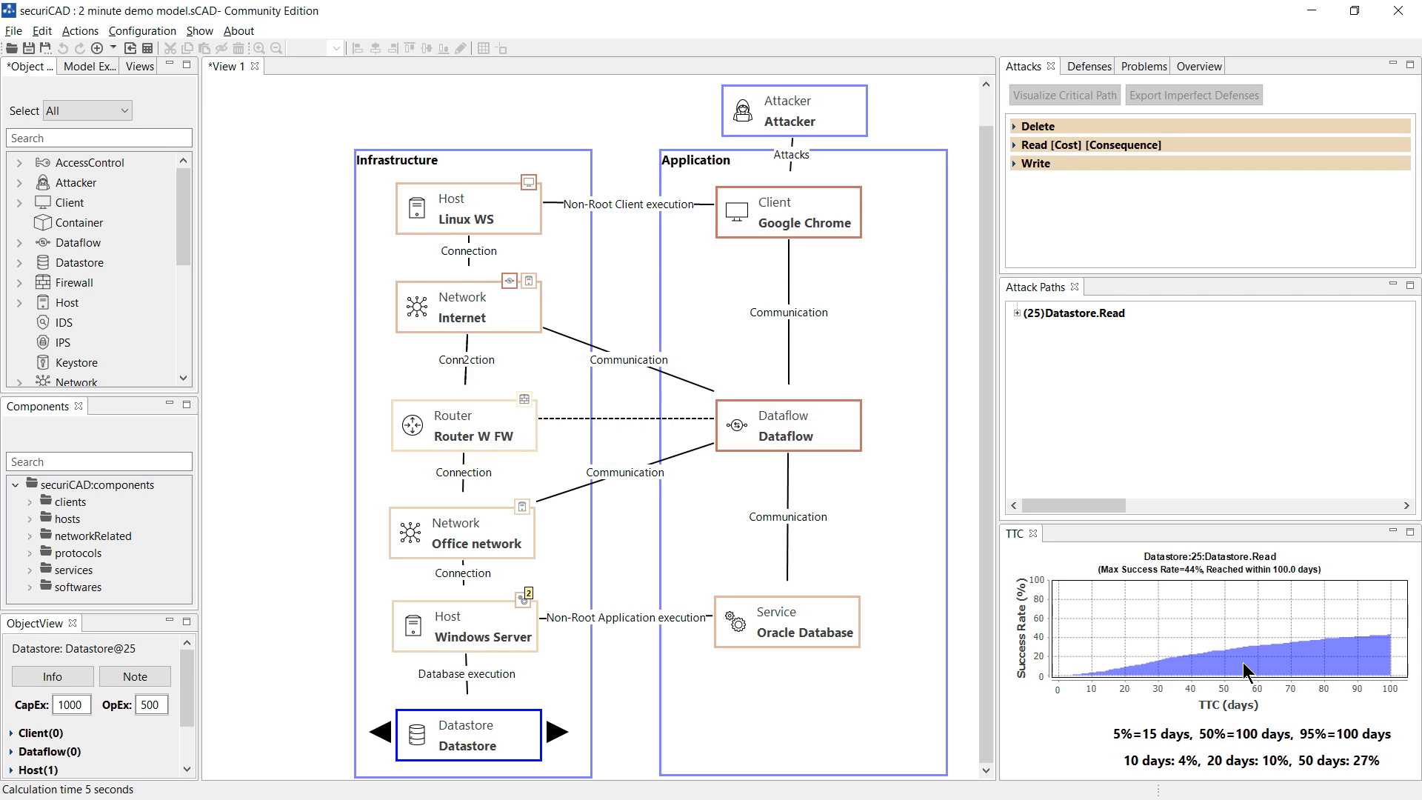
mouse_move(1326, 653)
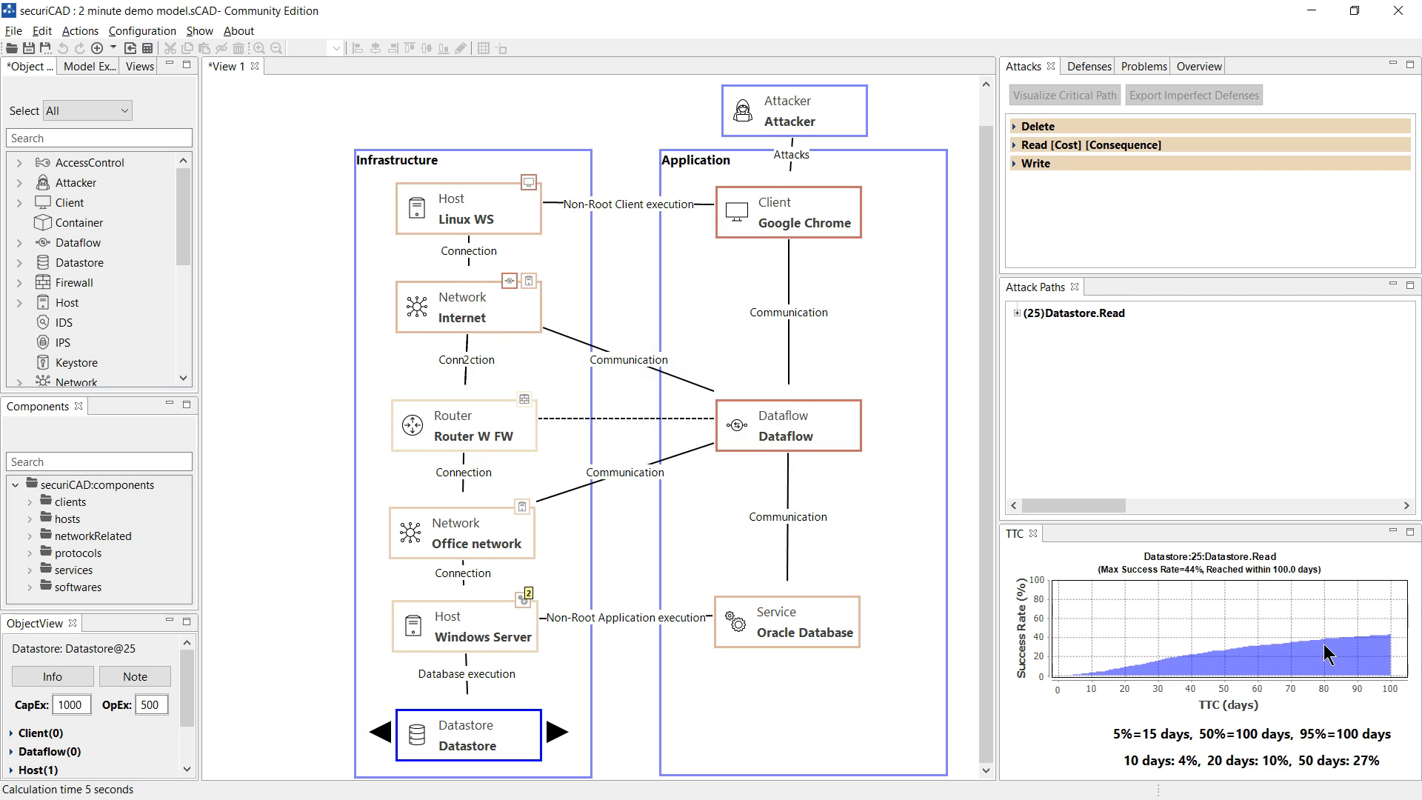
mouse_move(1253, 494)
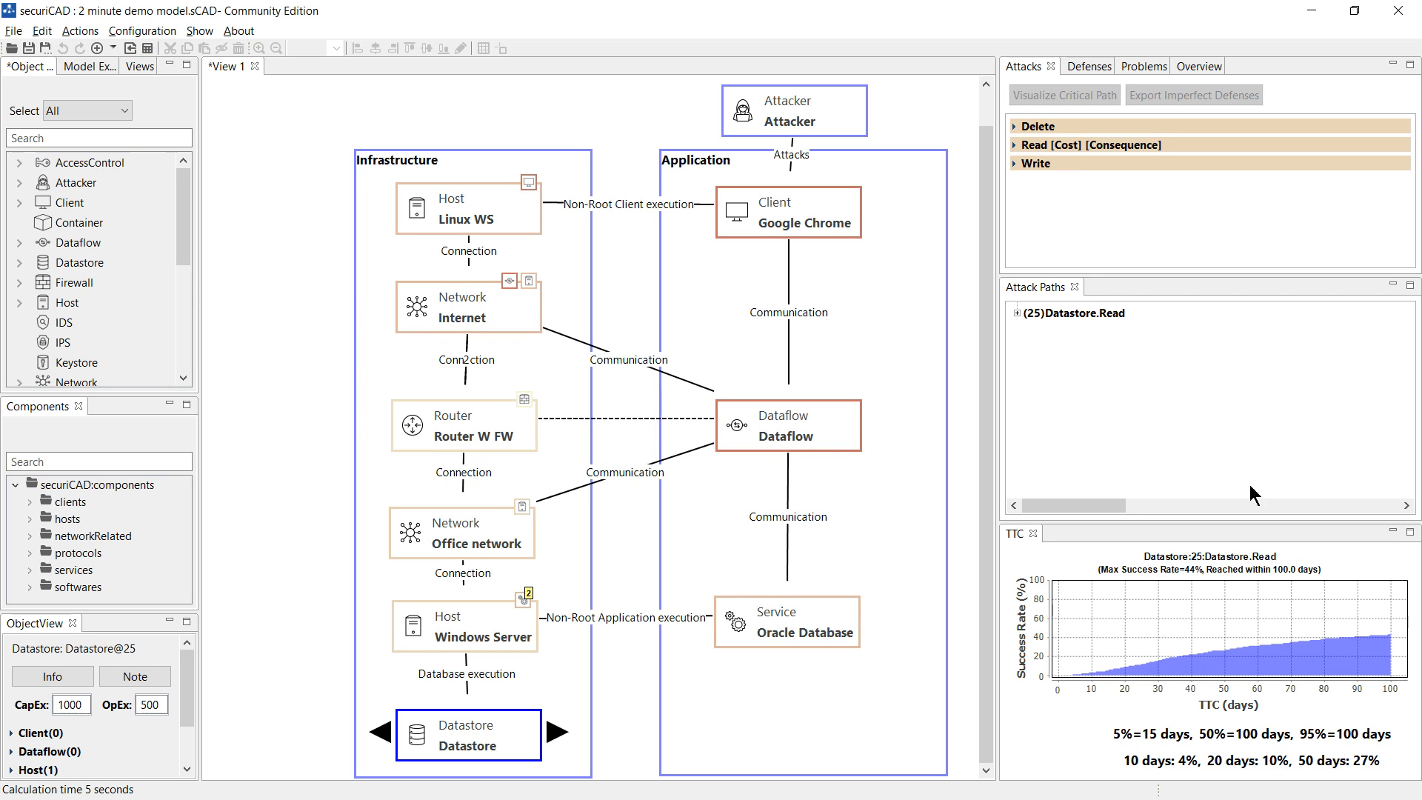
Trace Datastore.Read back through Windows Server.Compromise, RDP and unknown service steps.
click(1013, 313)
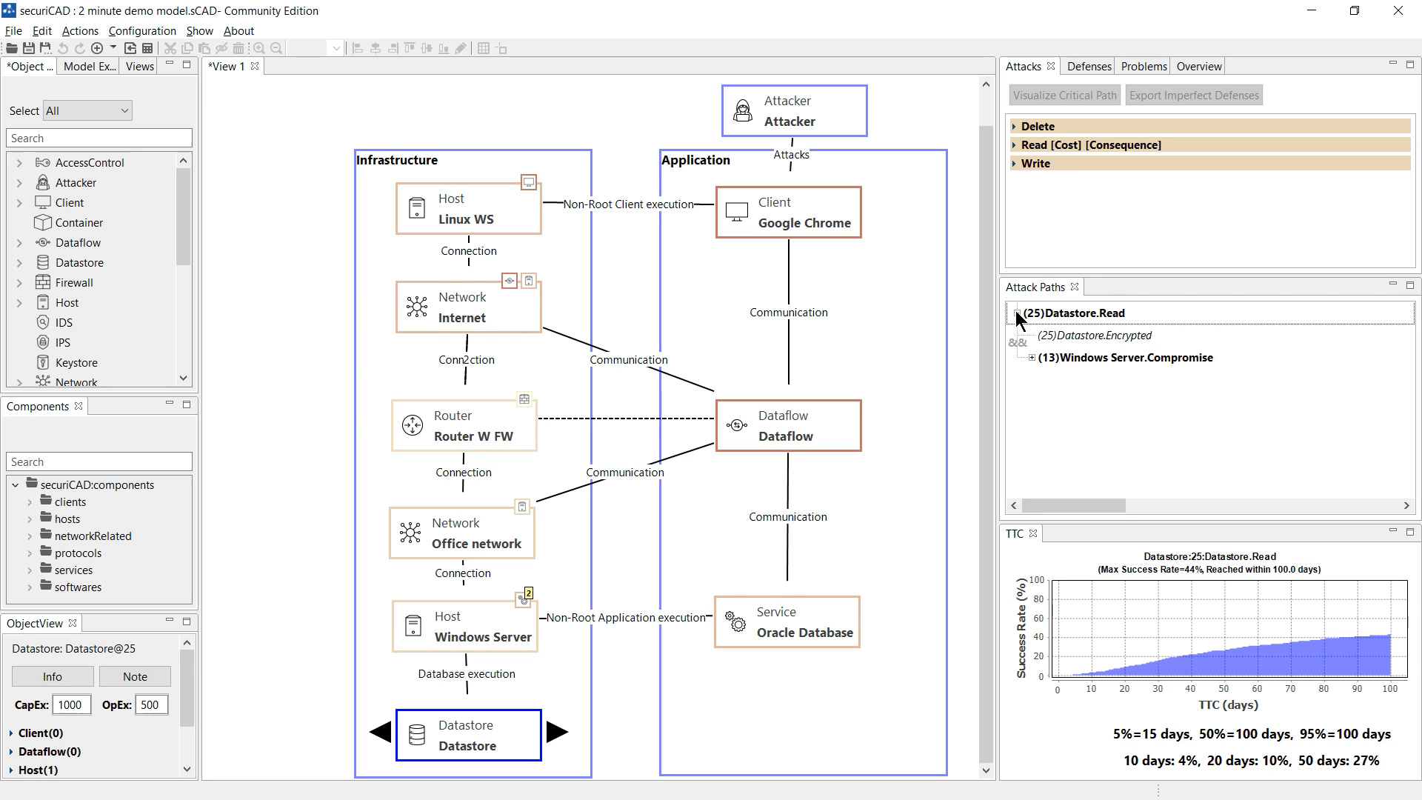
click(1029, 357)
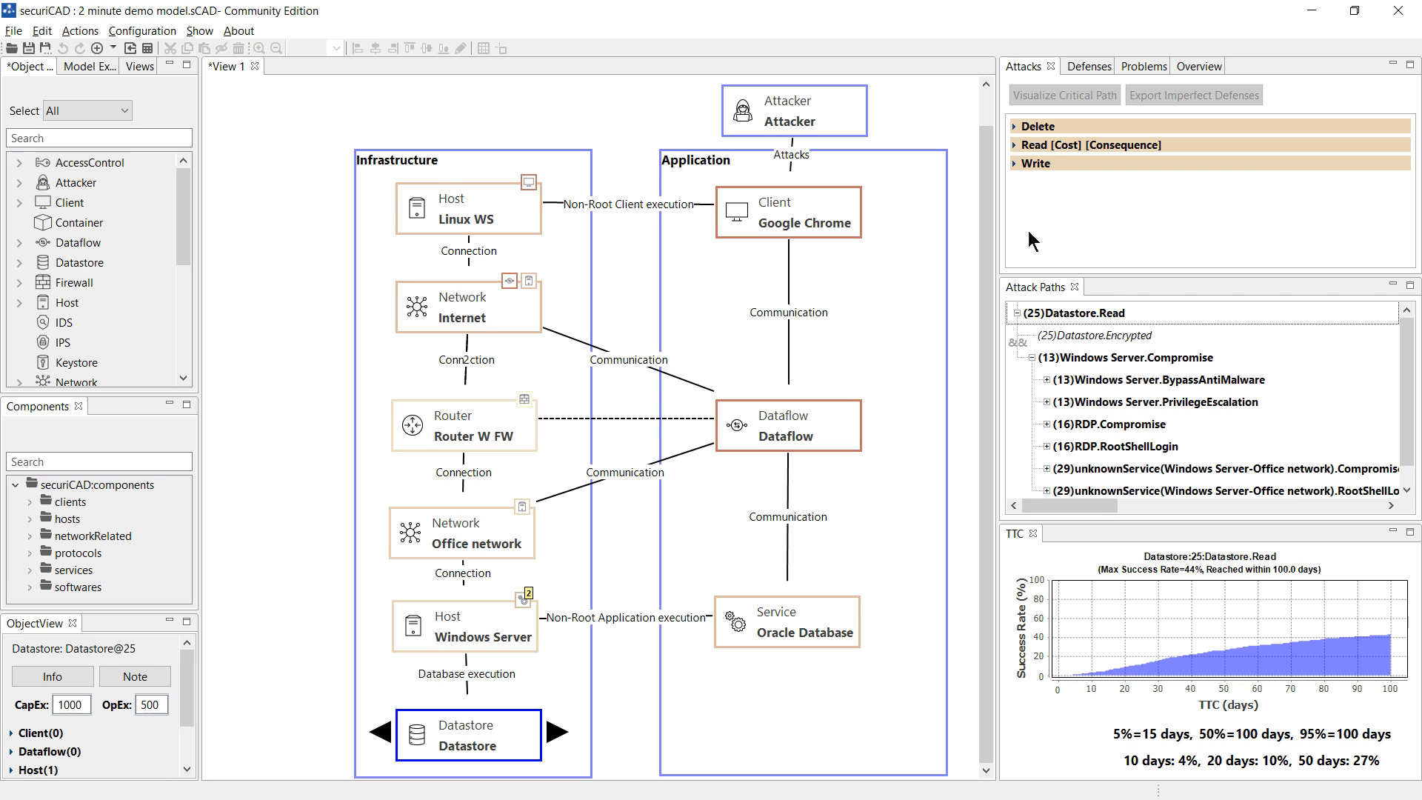
click(1089, 145)
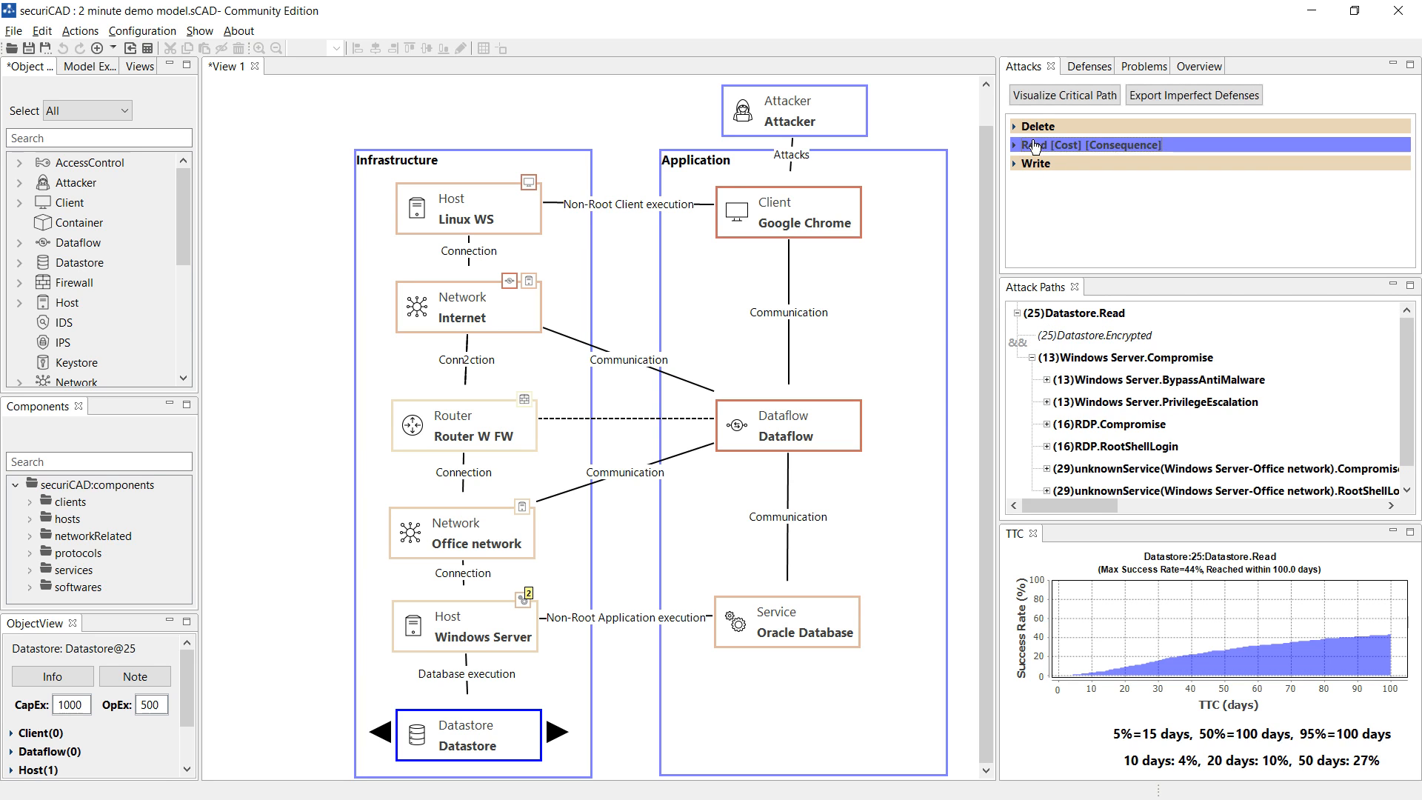
View the Datastore Read critical path graph in Edge and check the Oracle Database NoPatchableVulnerability node's TTC.
key(alt+tab)
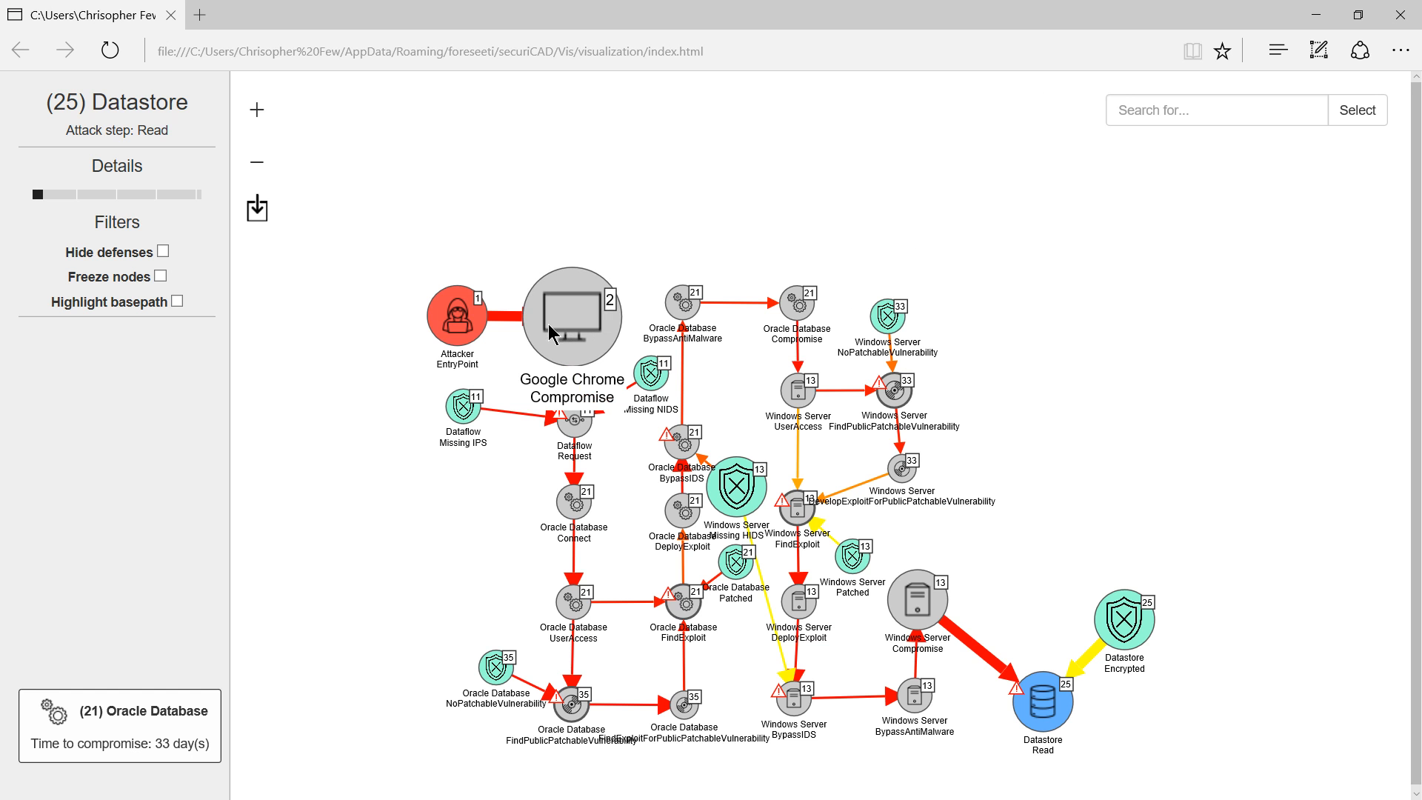
mouse_move(576, 313)
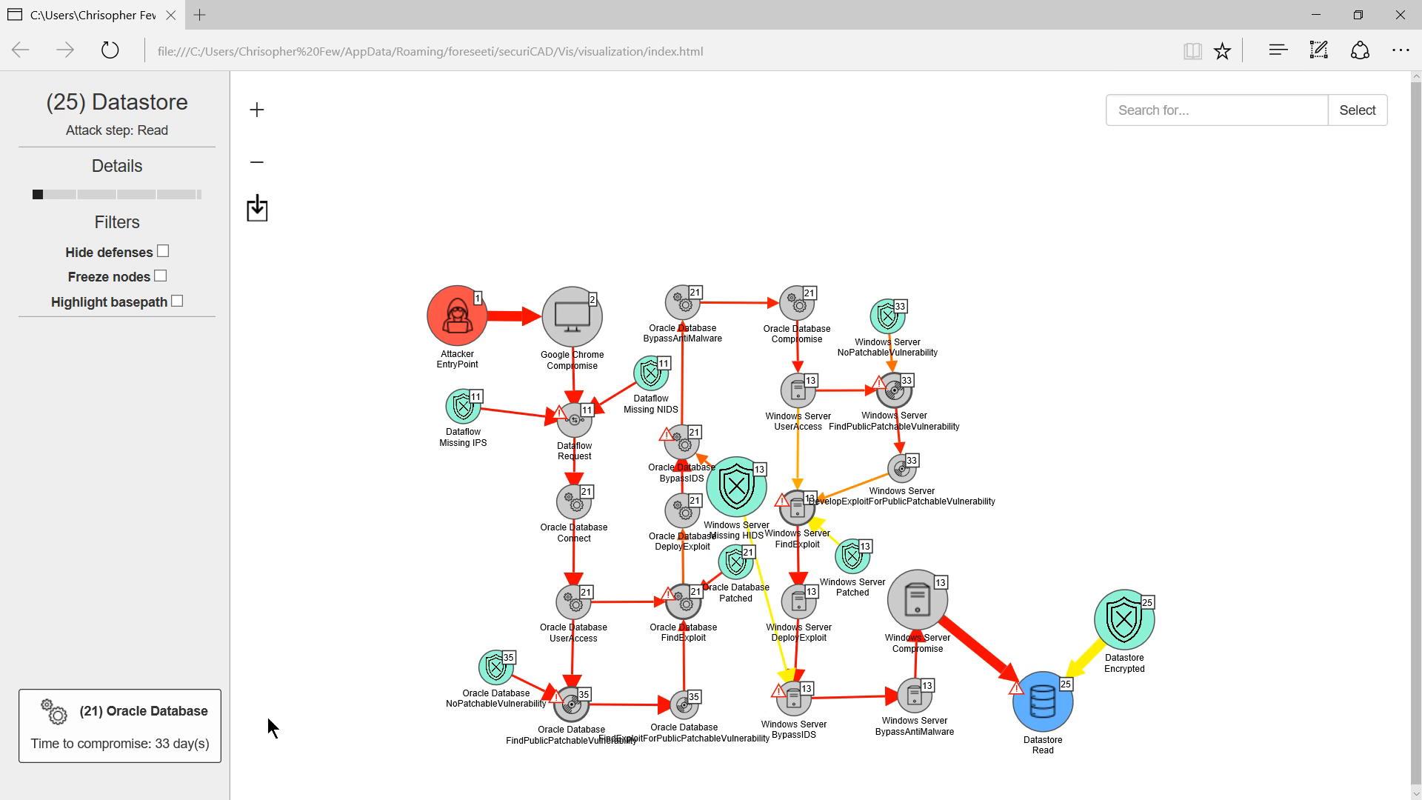
mouse_move(165, 763)
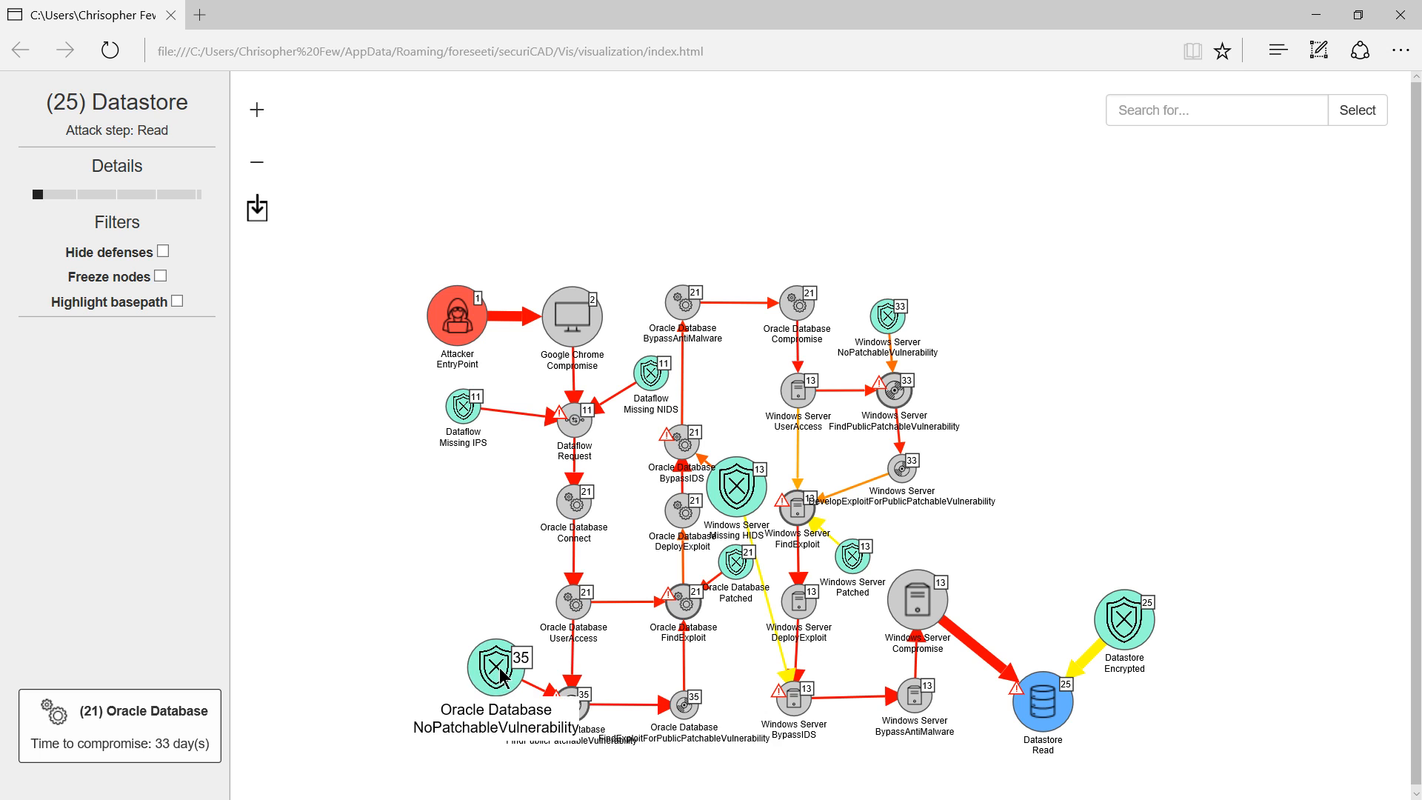
click(495, 663)
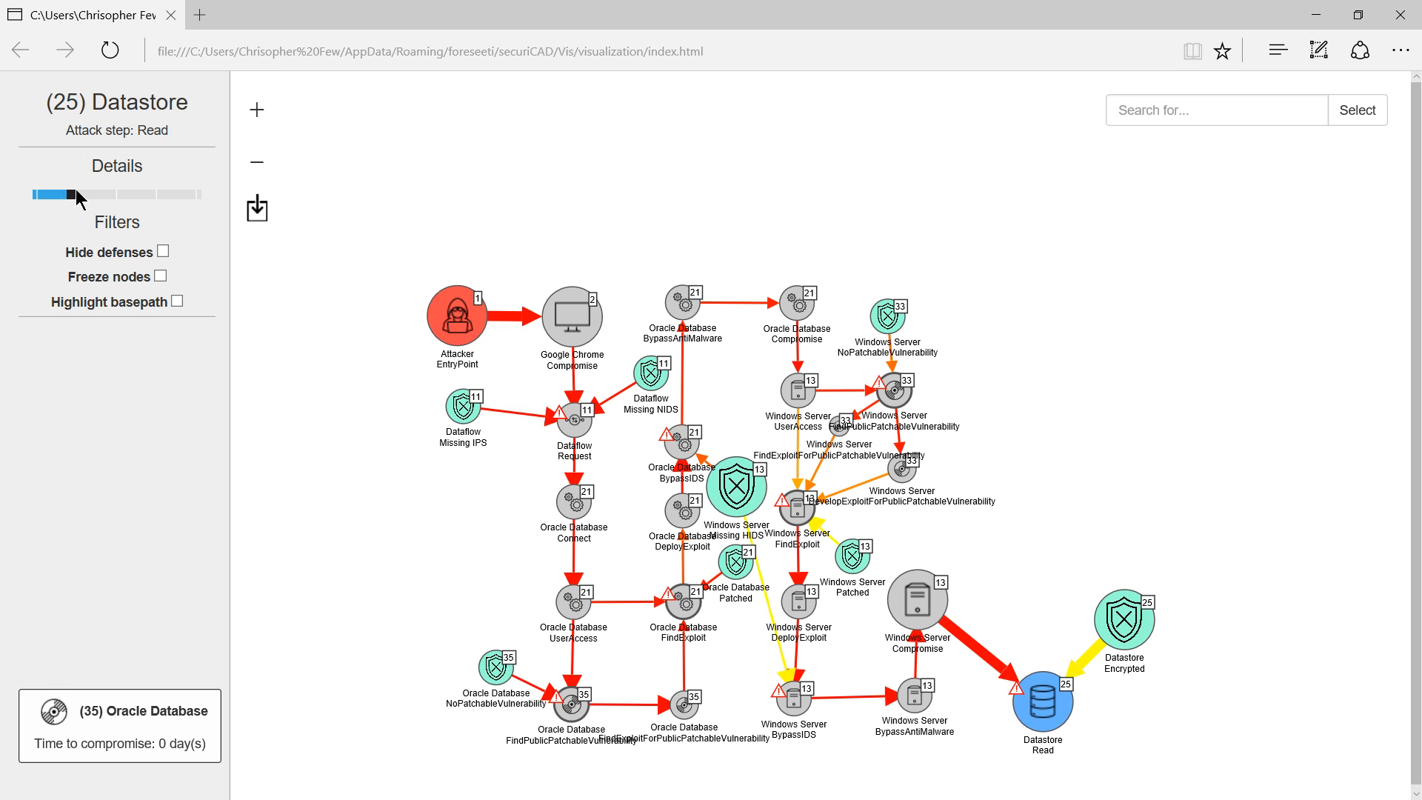
Raise the graph to maximum detail and check the Oracle Database BypassAntiMalware node's 43-day TTC.
drag(64, 194, 114, 194)
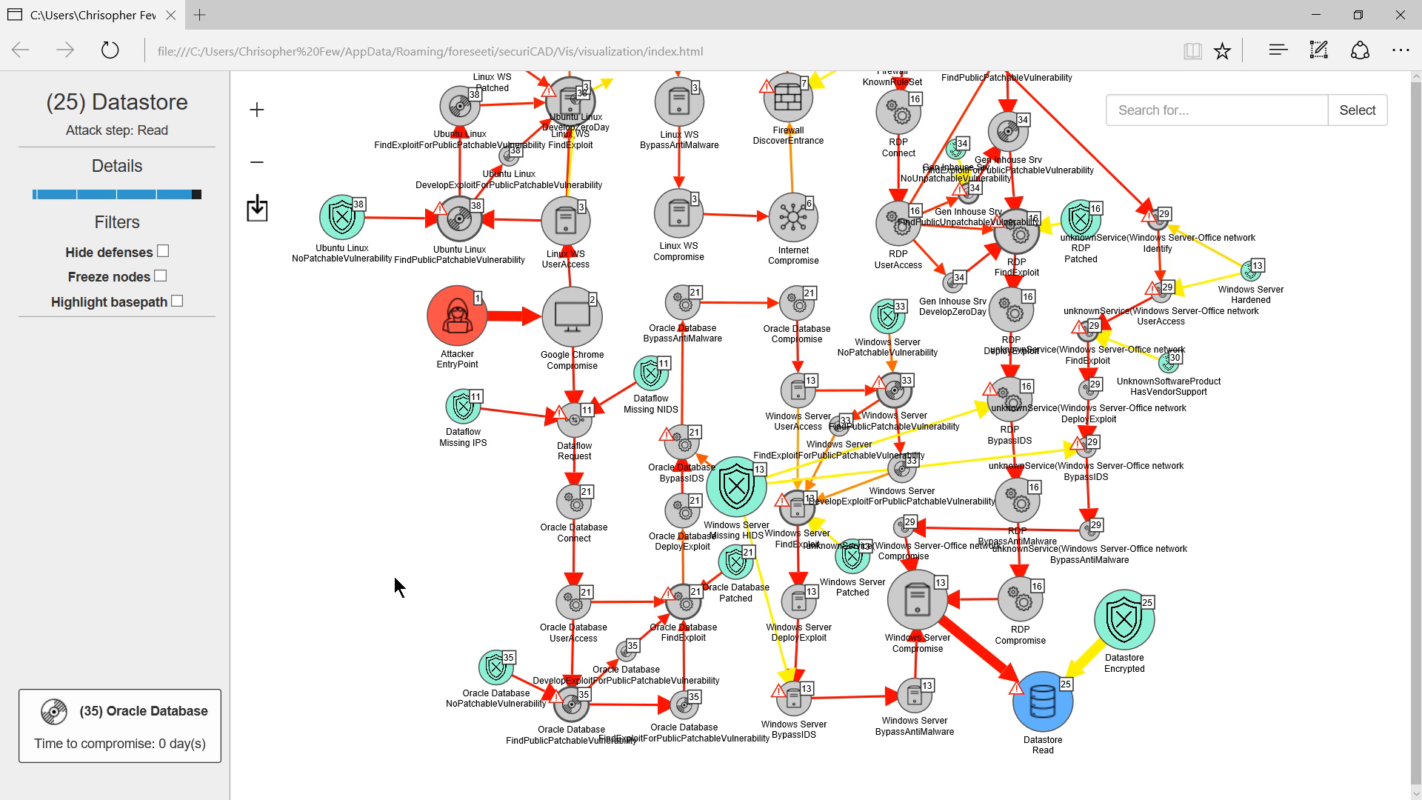
mouse_move(574, 609)
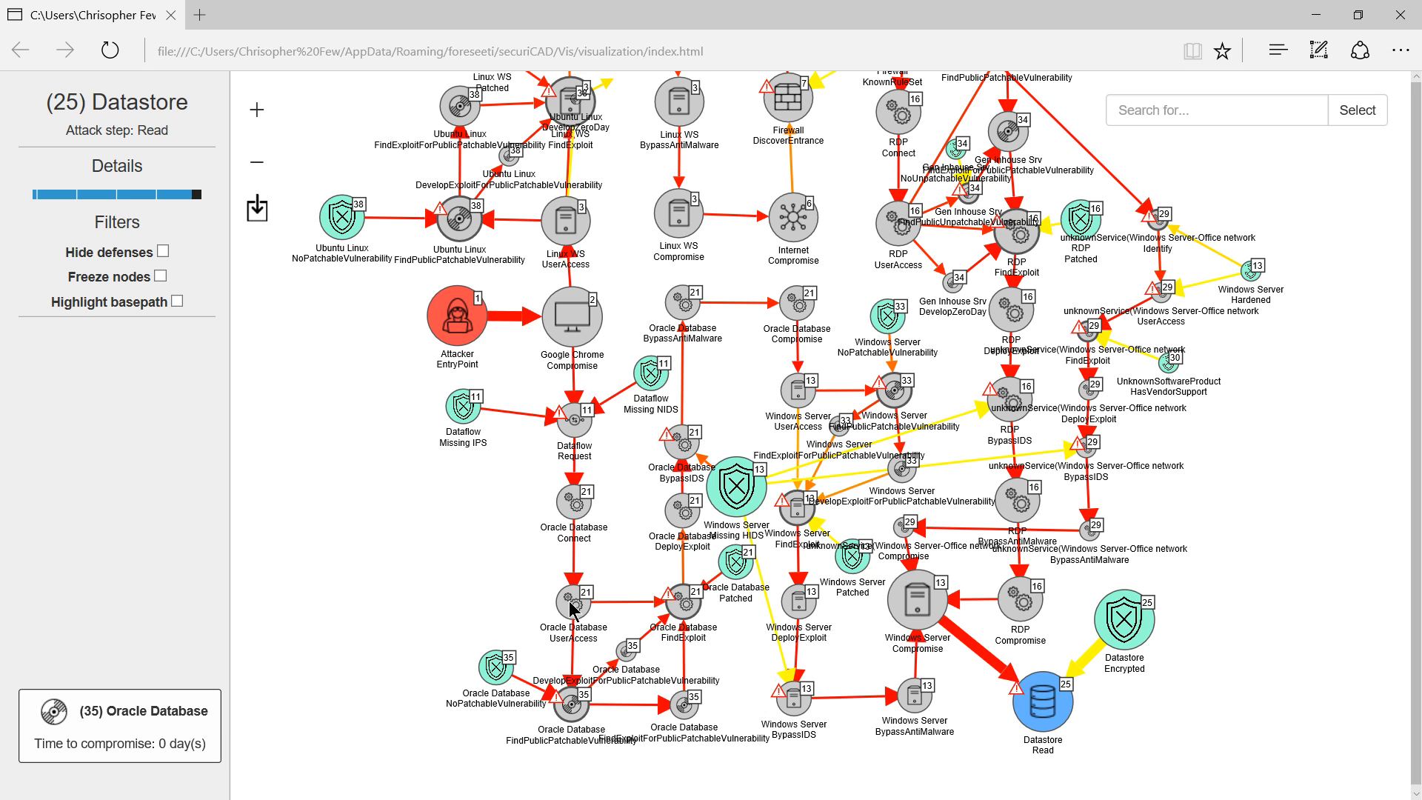
mouse_move(689, 511)
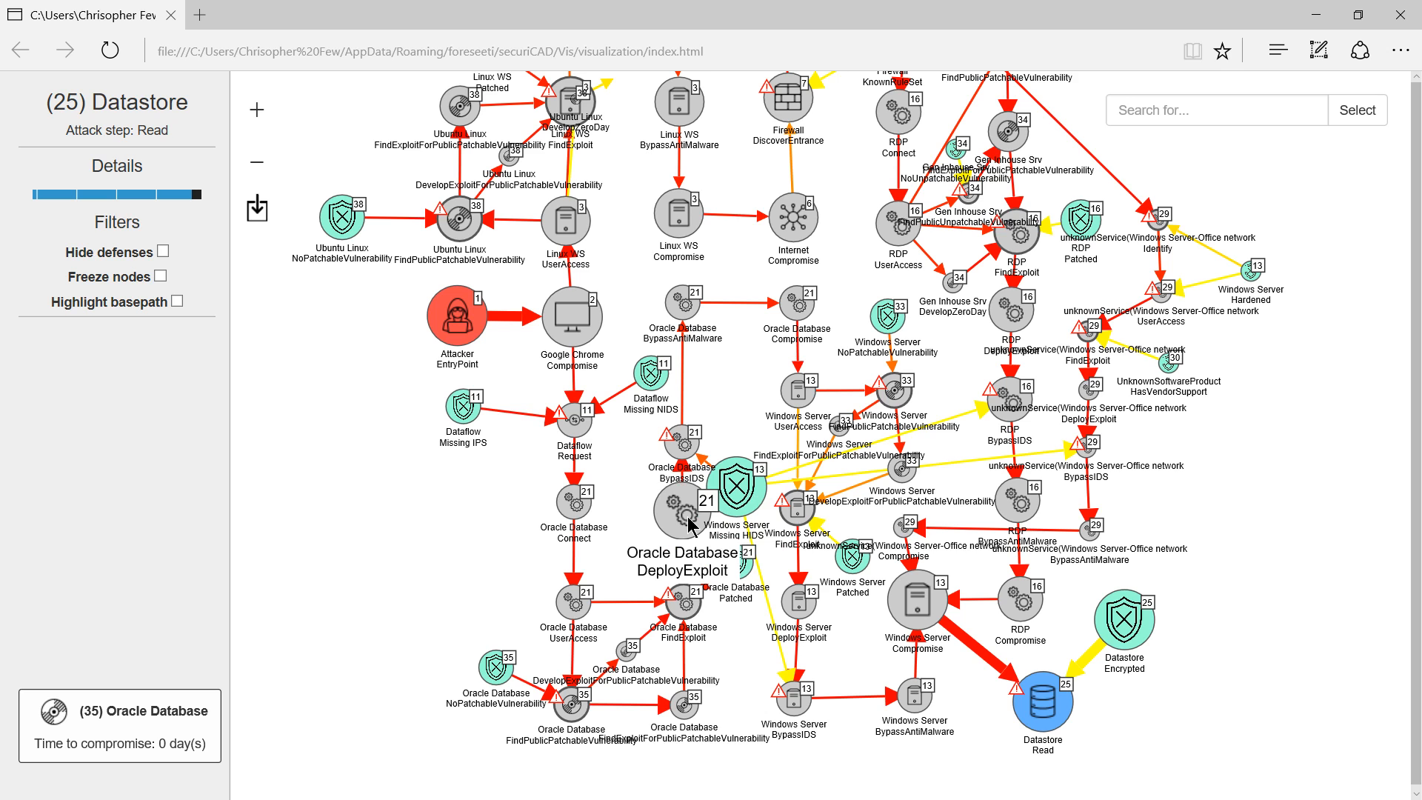
mouse_move(782, 439)
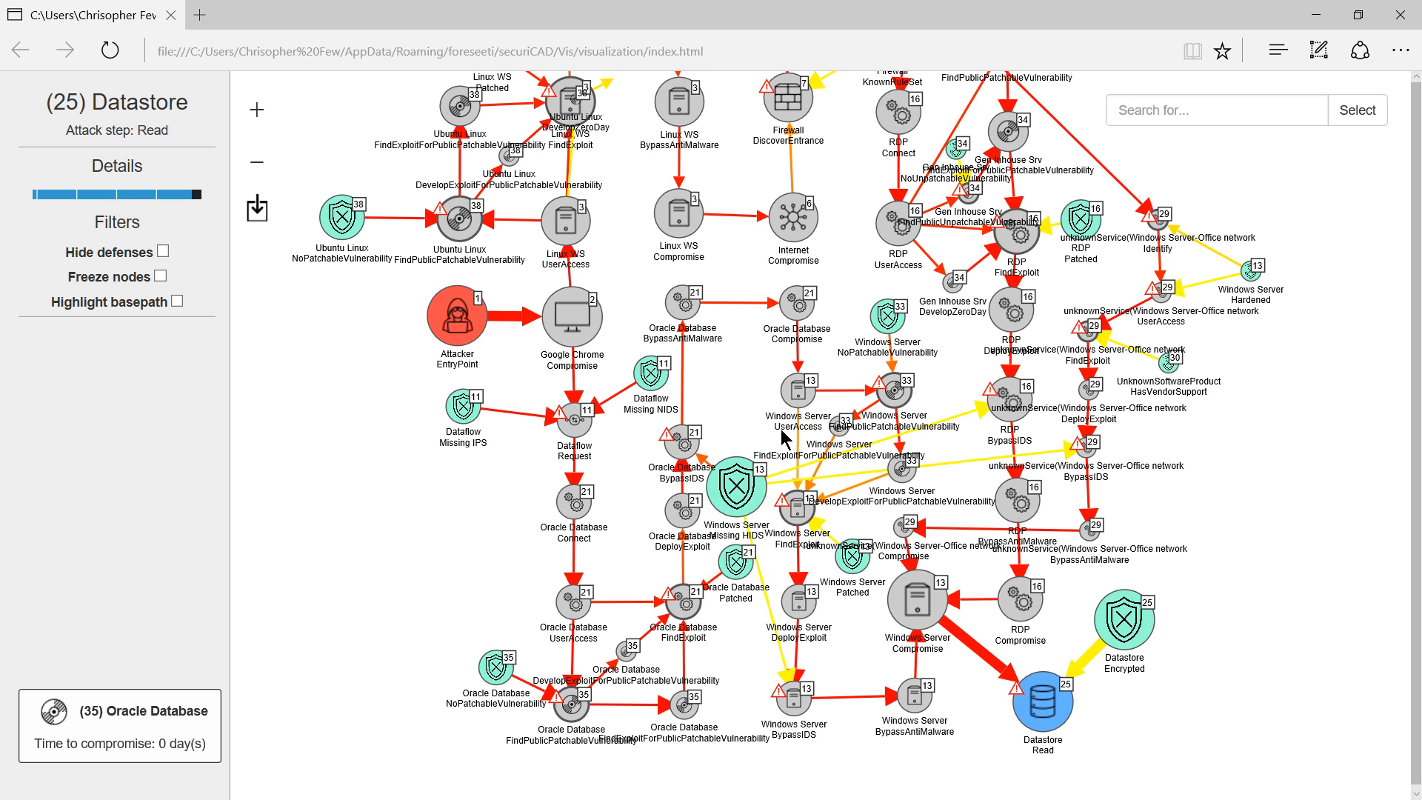
mouse_move(683, 305)
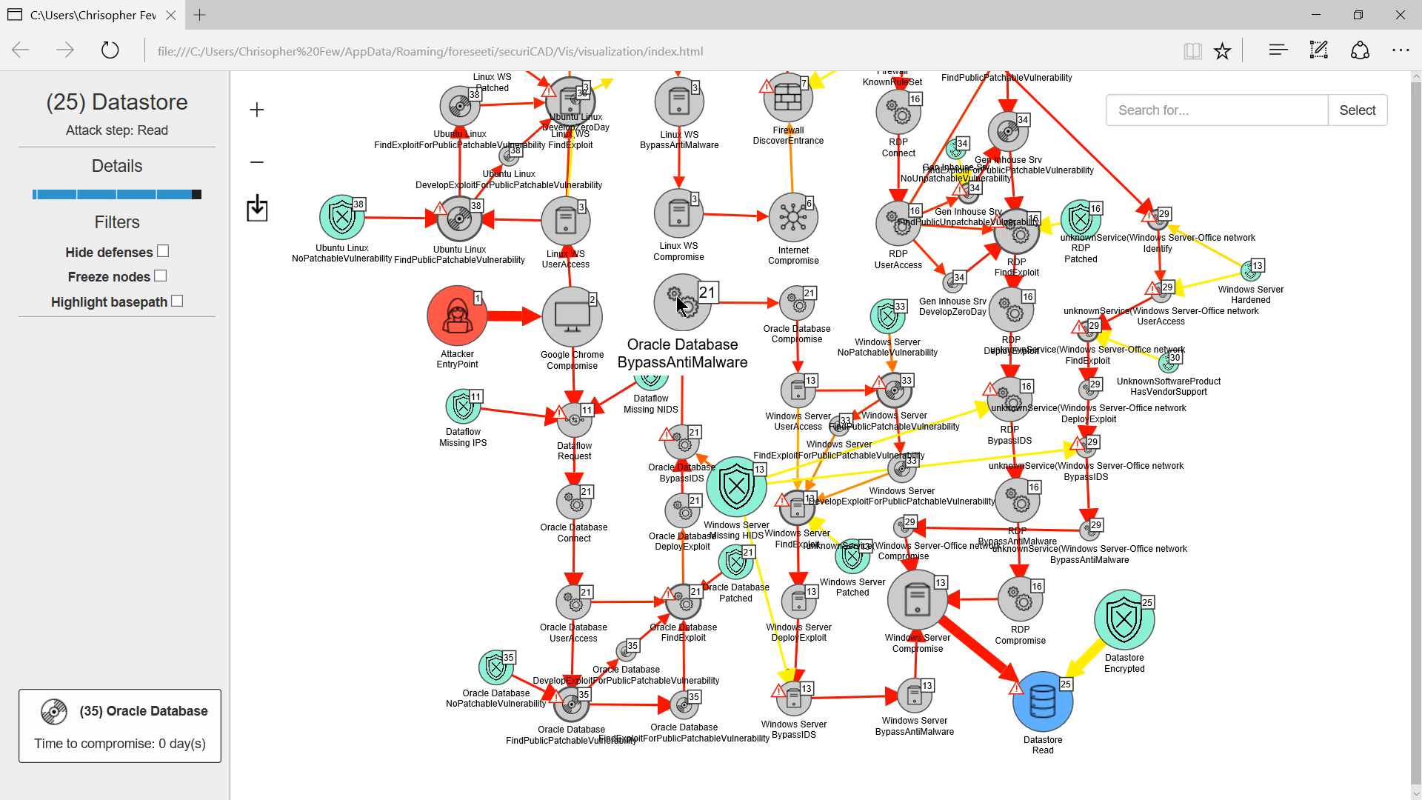
click(680, 302)
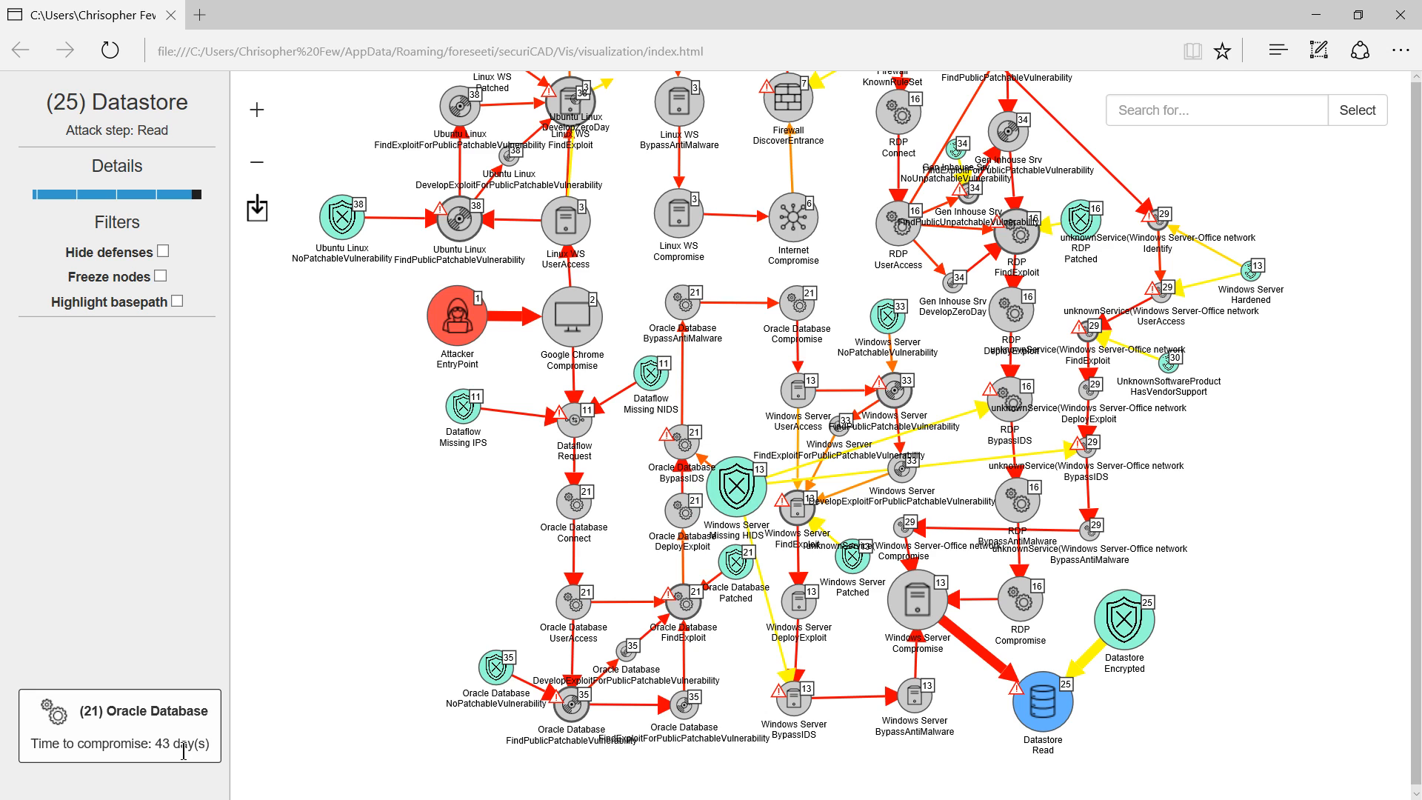